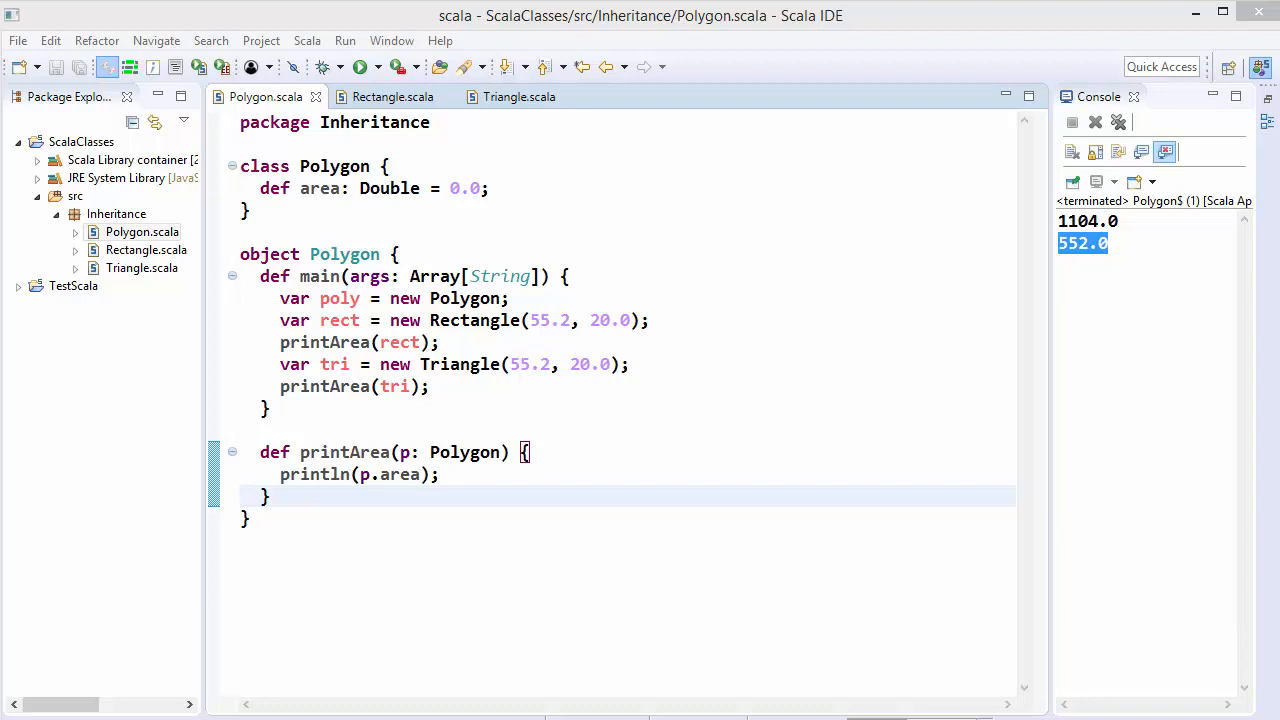
mouse_move(650, 382)
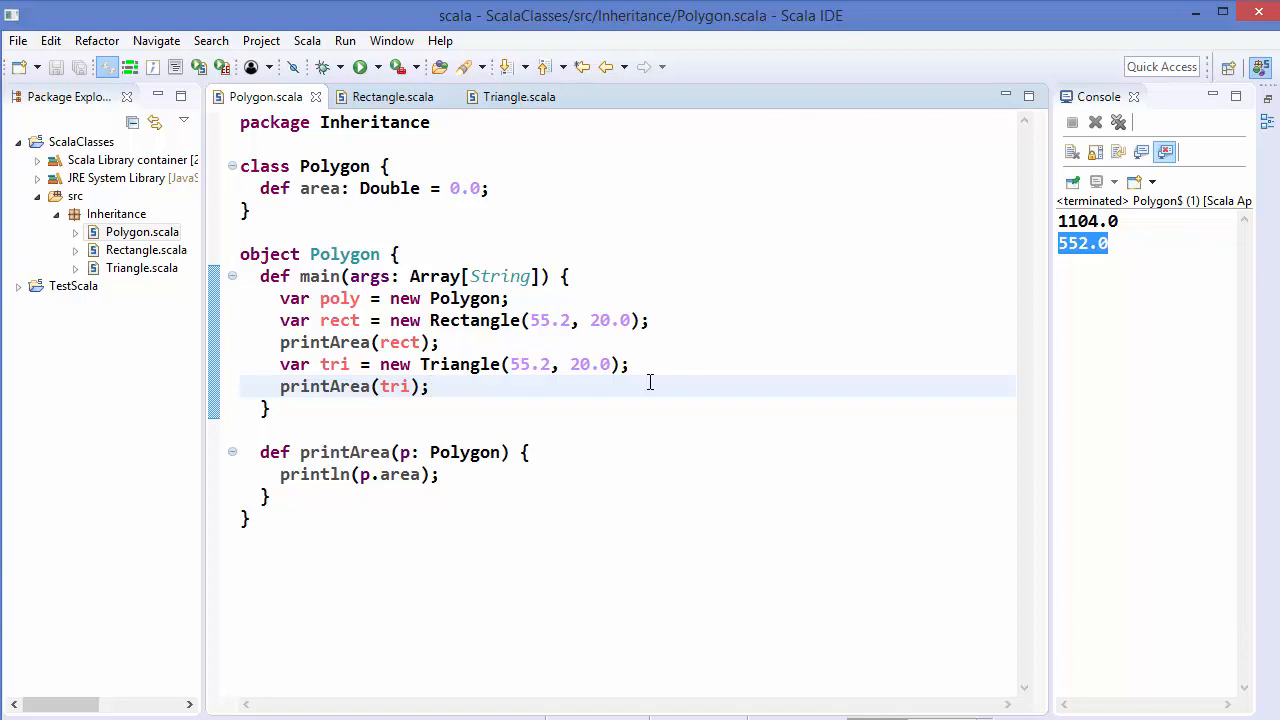
Review Polygon's class declaration, its area method with default 0.0, and the poly instantiation in main
left_click(430, 387)
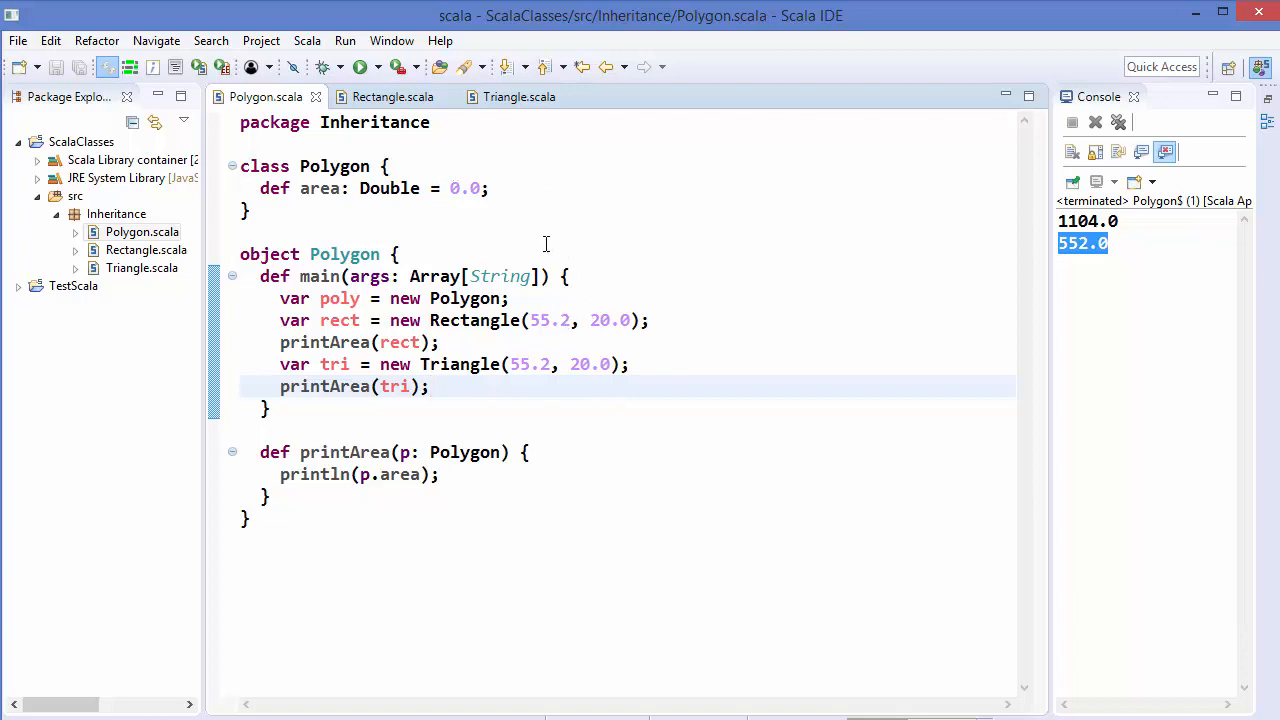
mouse_move(410, 200)
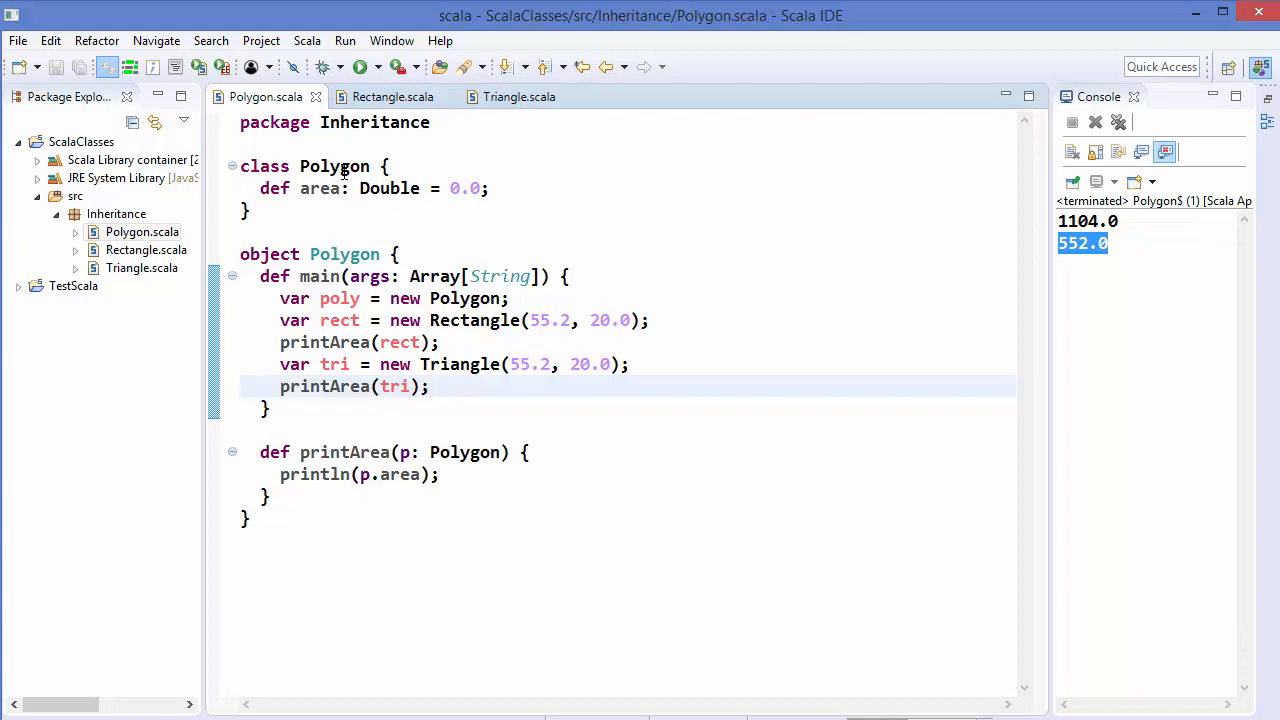
left_click(343, 166)
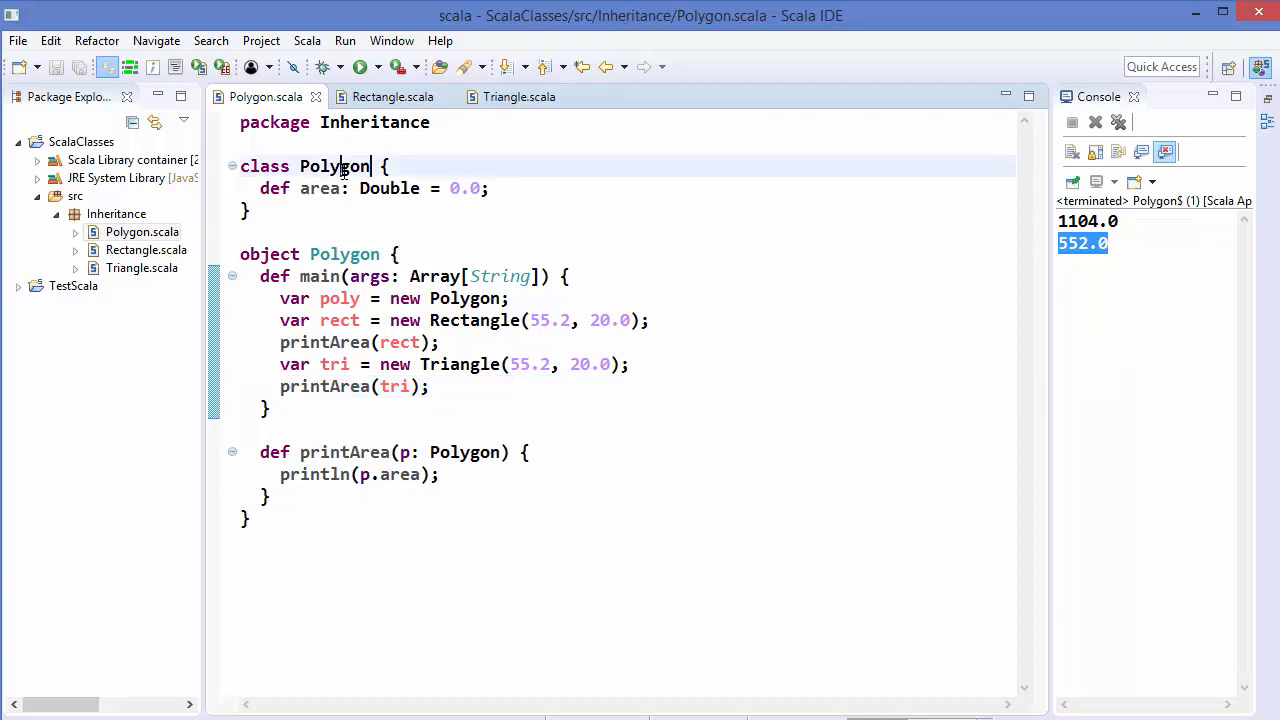
double_click(334, 166)
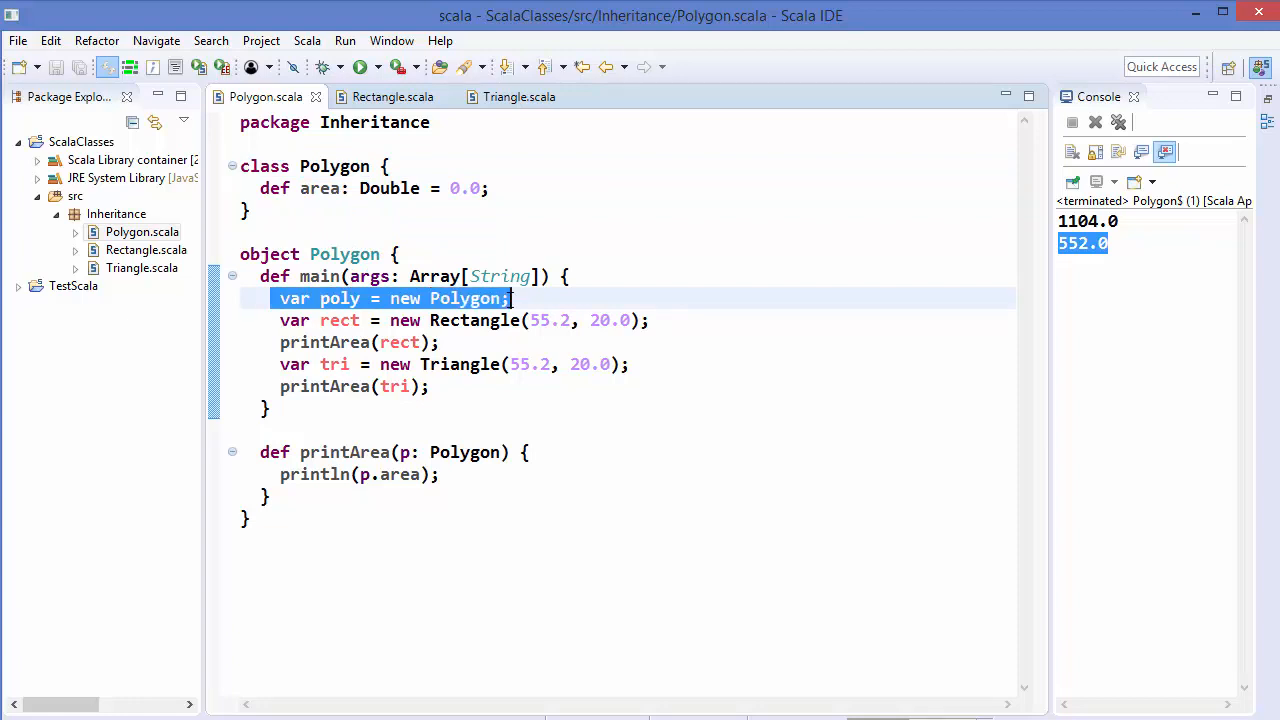
double_click(465, 298)
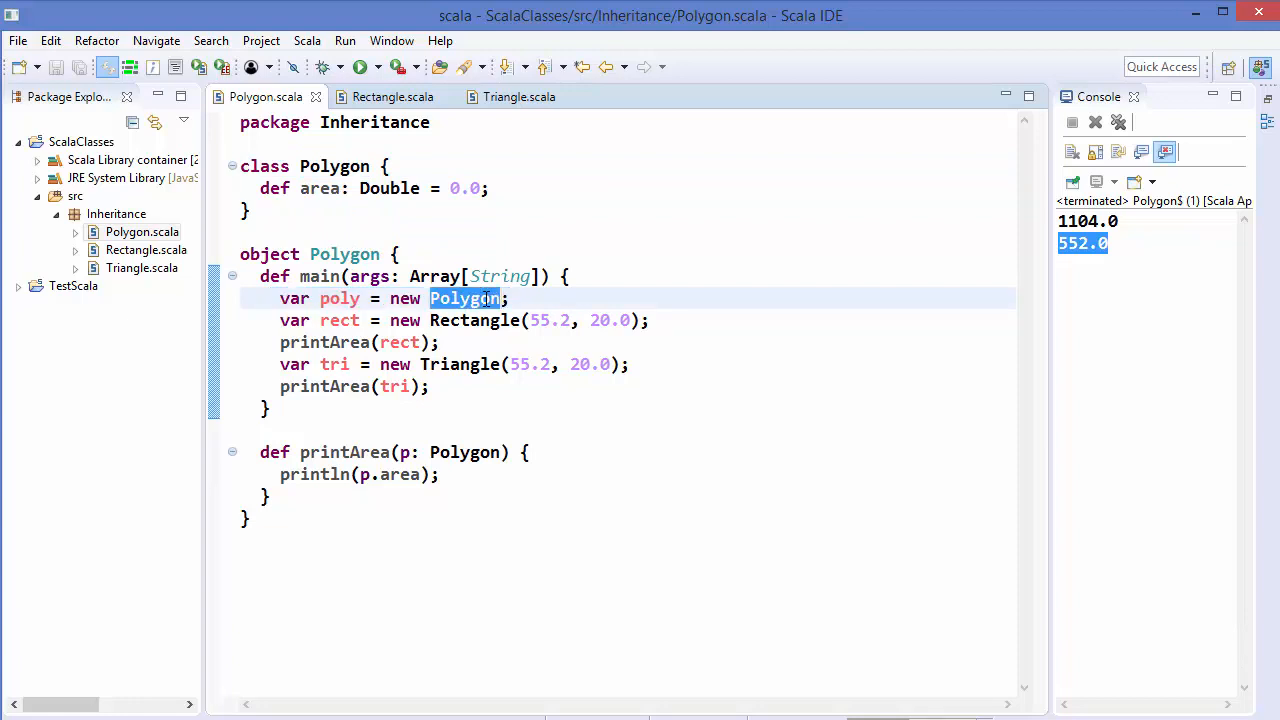
left_click(508, 298)
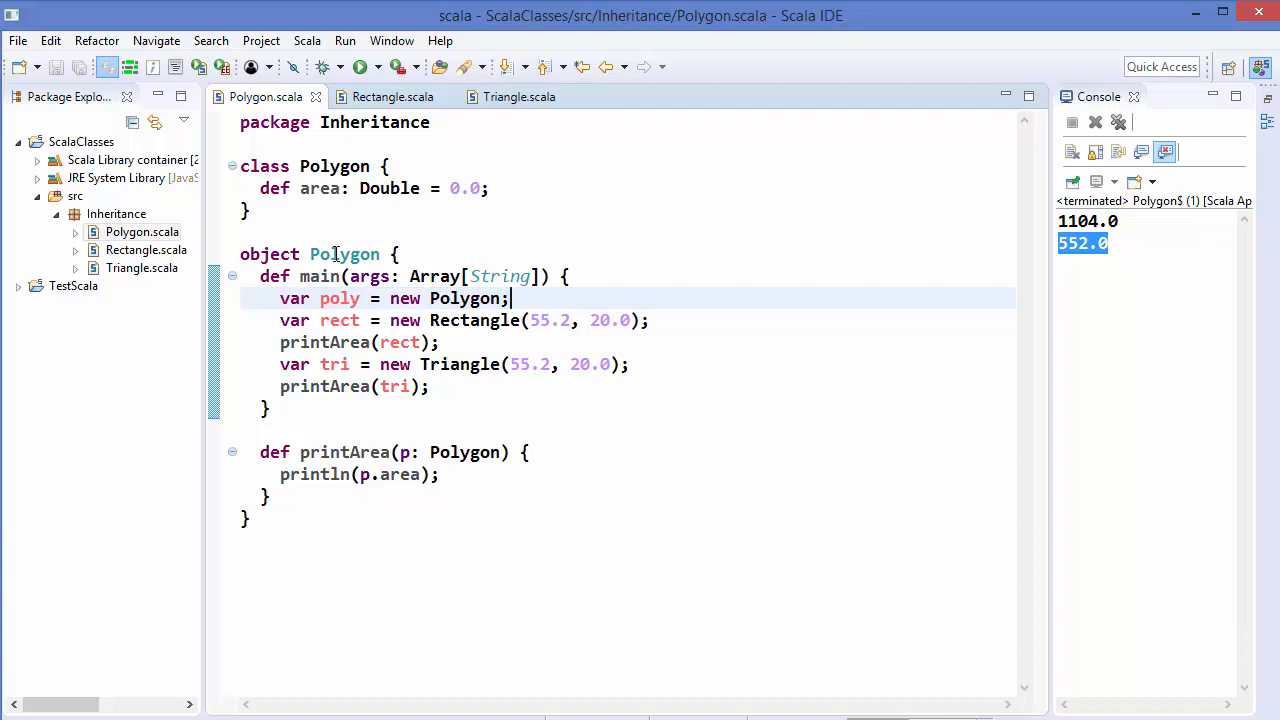
double_click(320, 188)
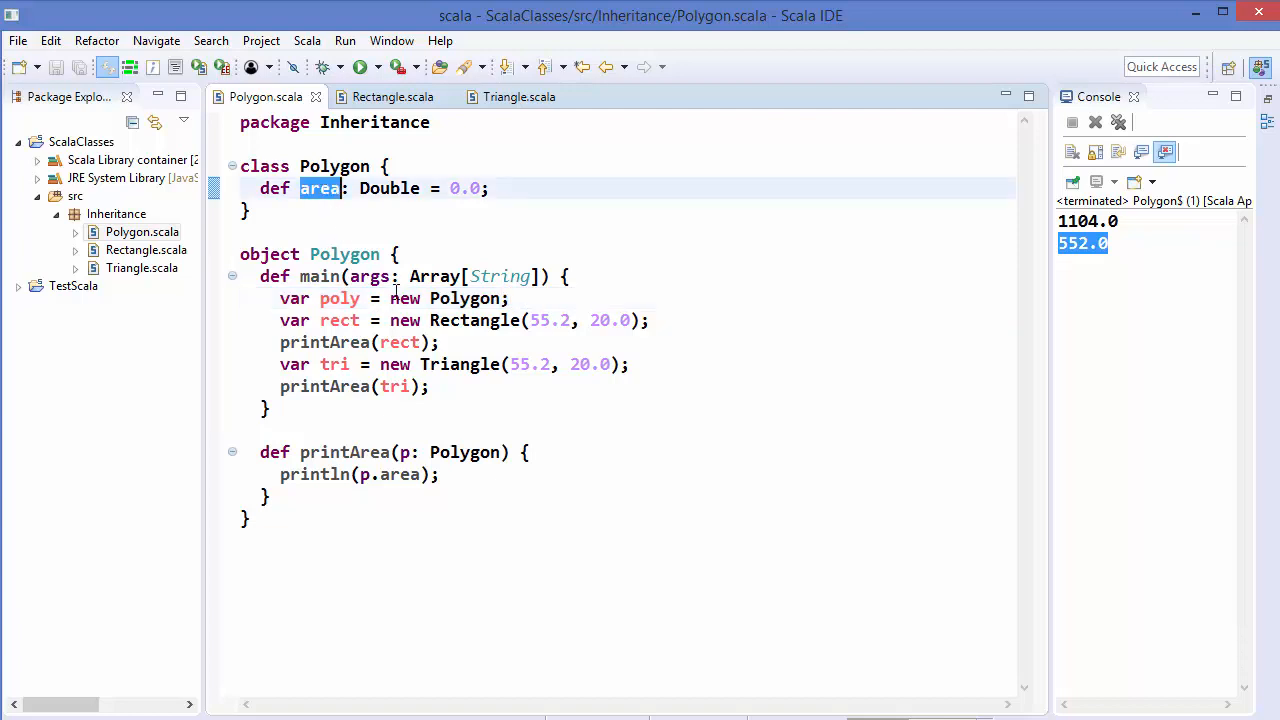
left_click(447, 298)
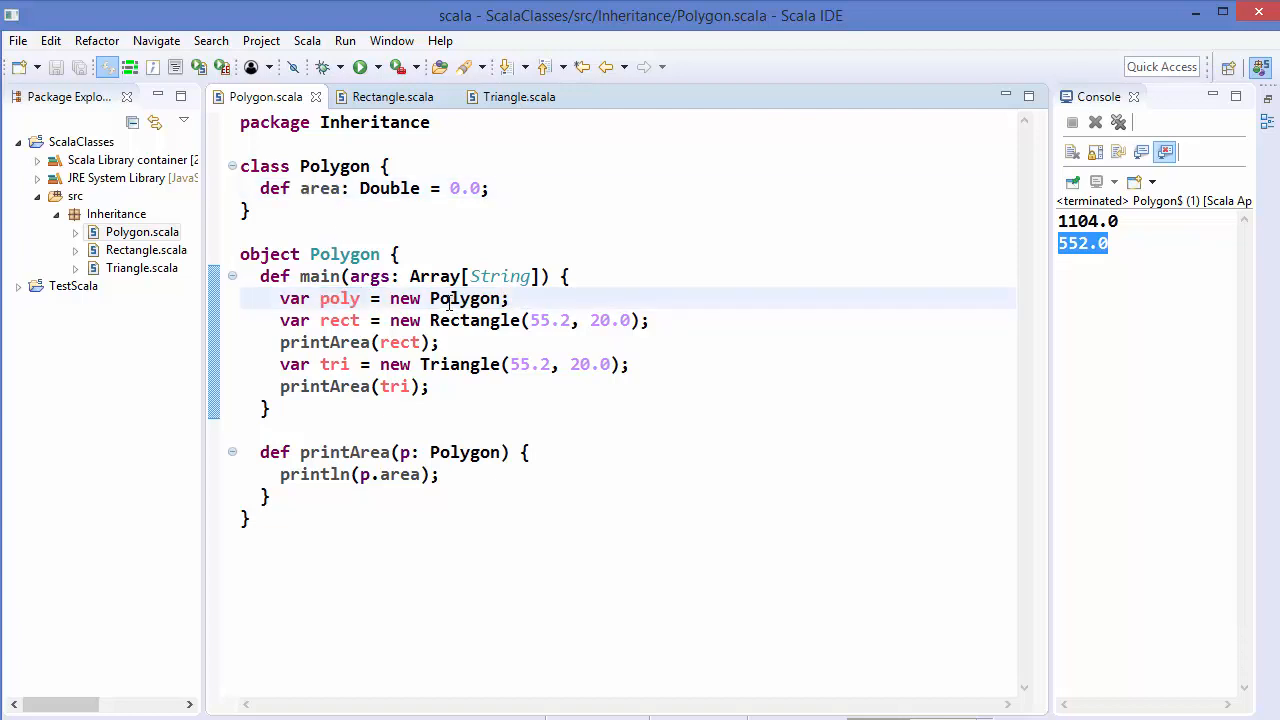
mouse_move(340, 298)
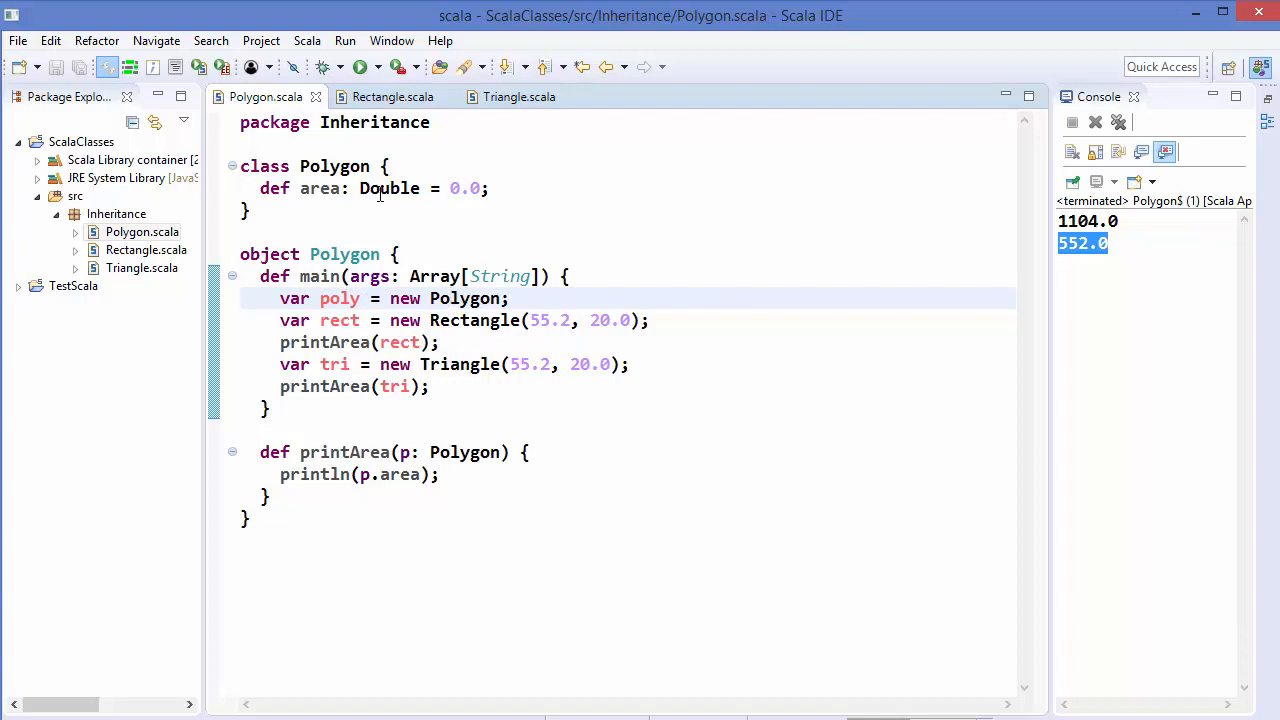
mouse_move(389, 188)
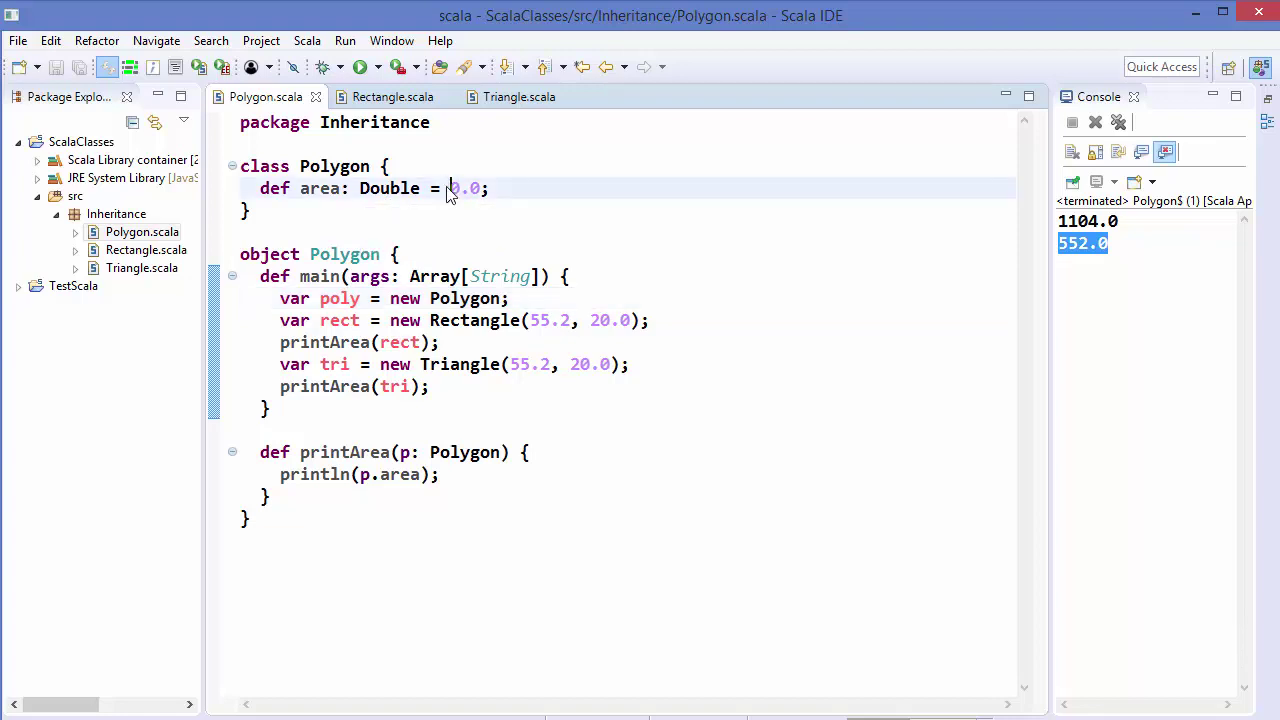
double_click(465, 188)
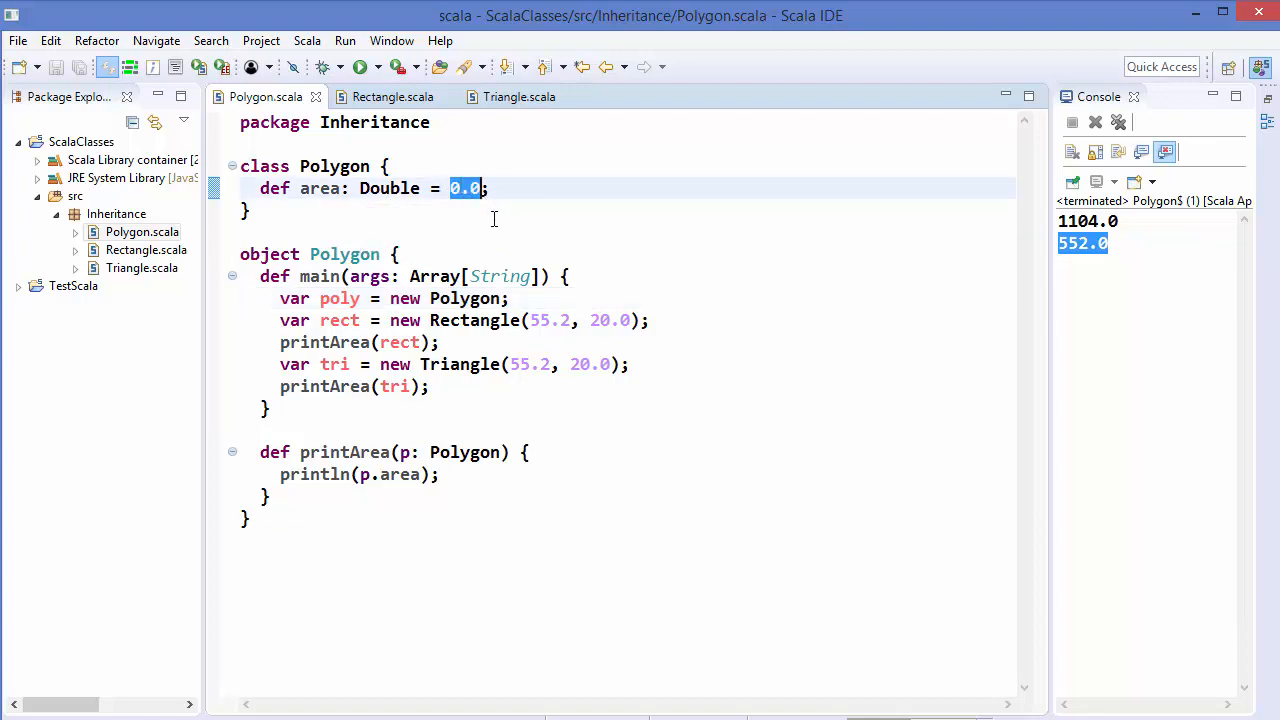
mouse_move(489, 234)
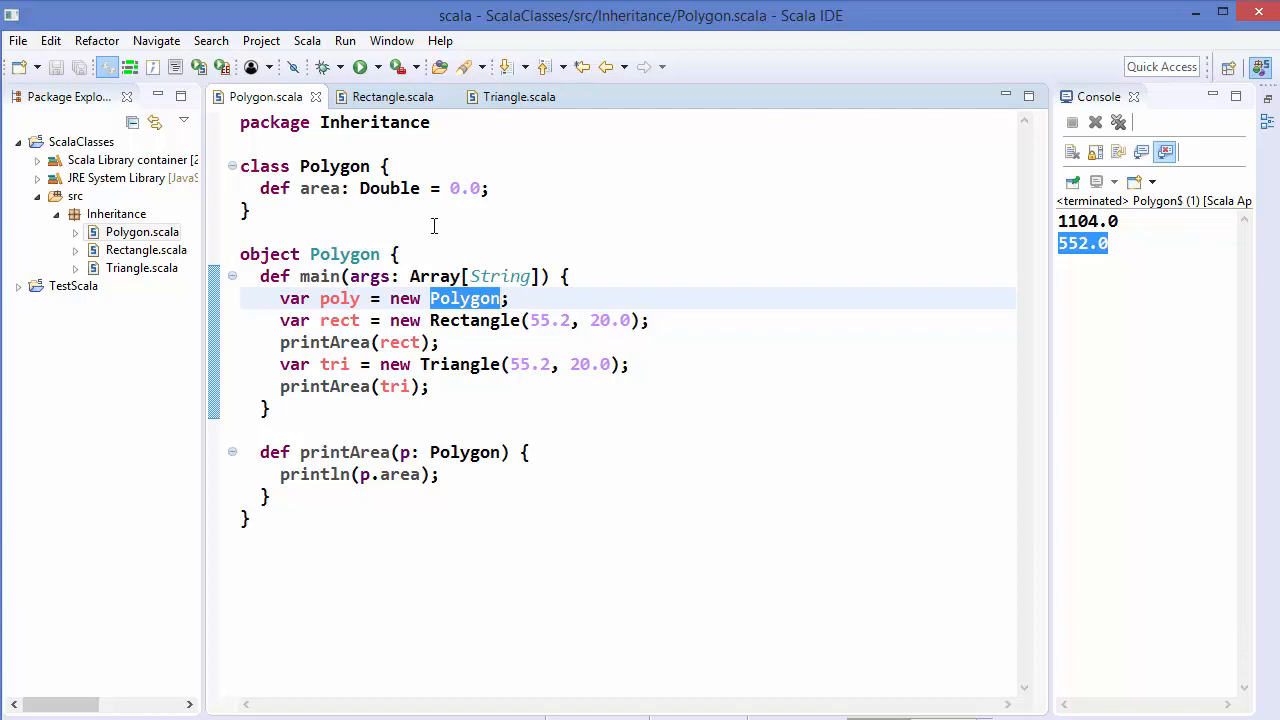
left_click(245, 232)
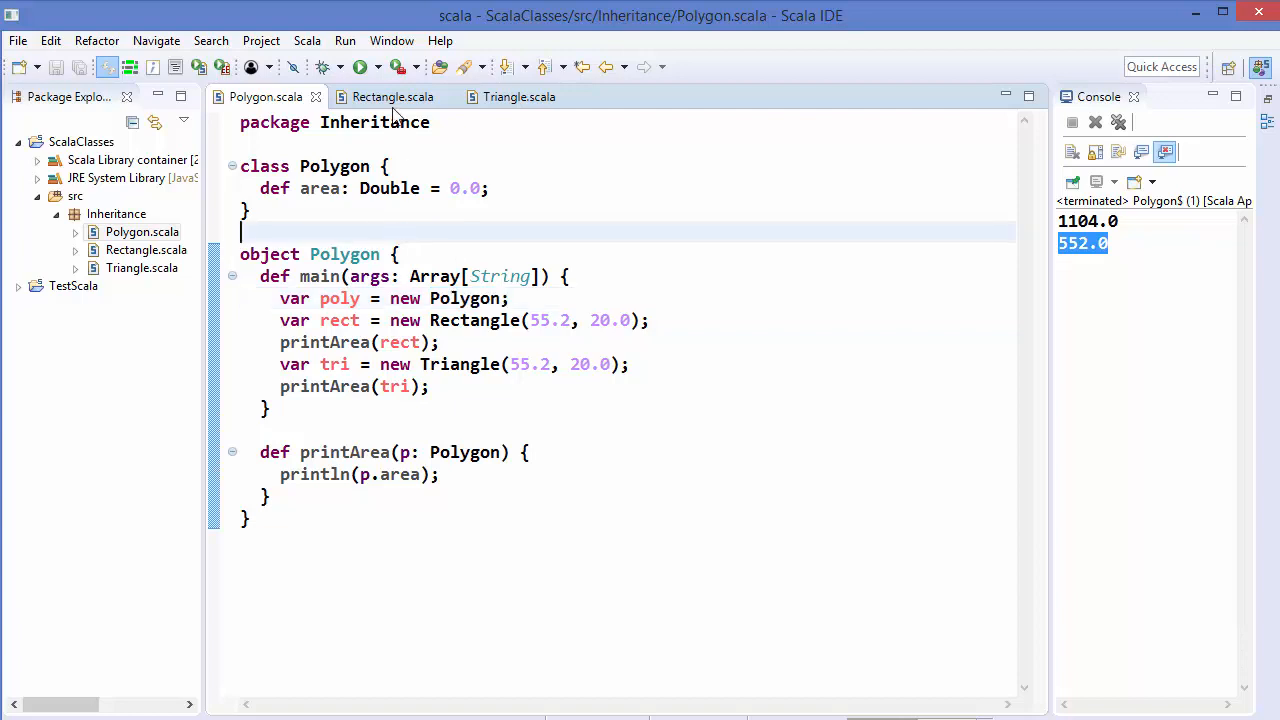
Delete the area override from Rectangle.scala, save it, and return to Polygon.scala
left_click(392, 96)
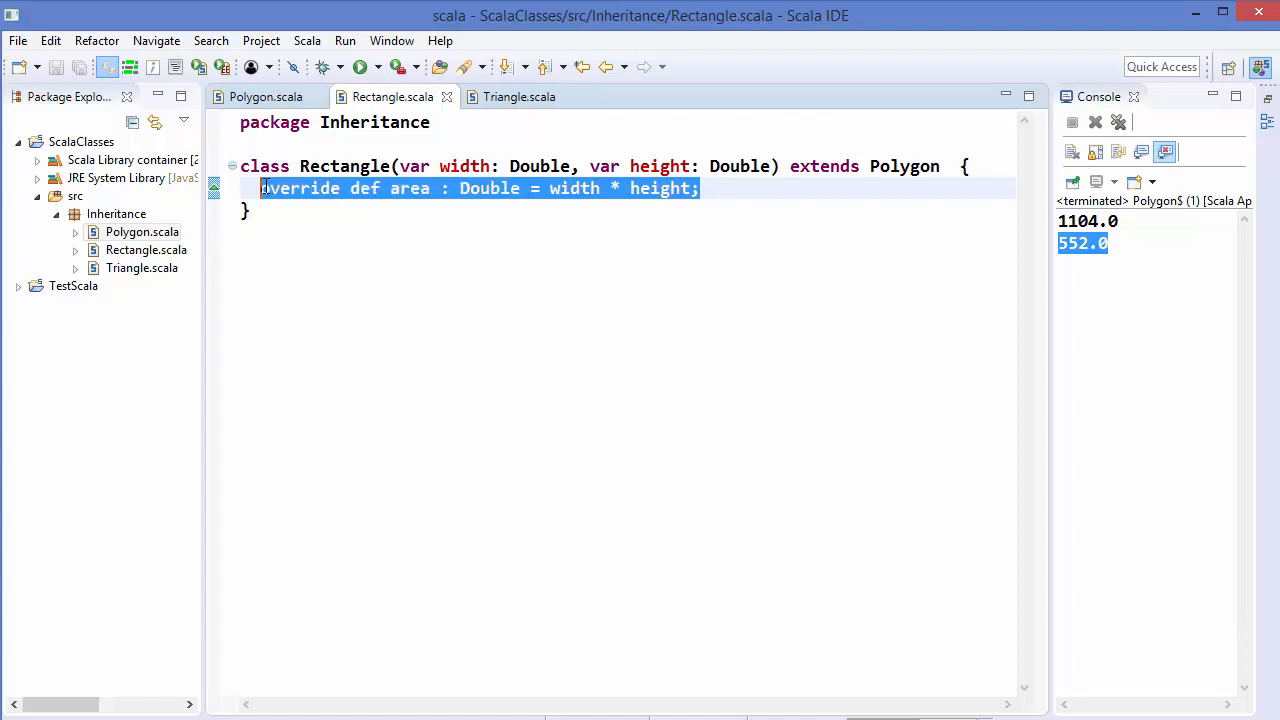
key("Delete")
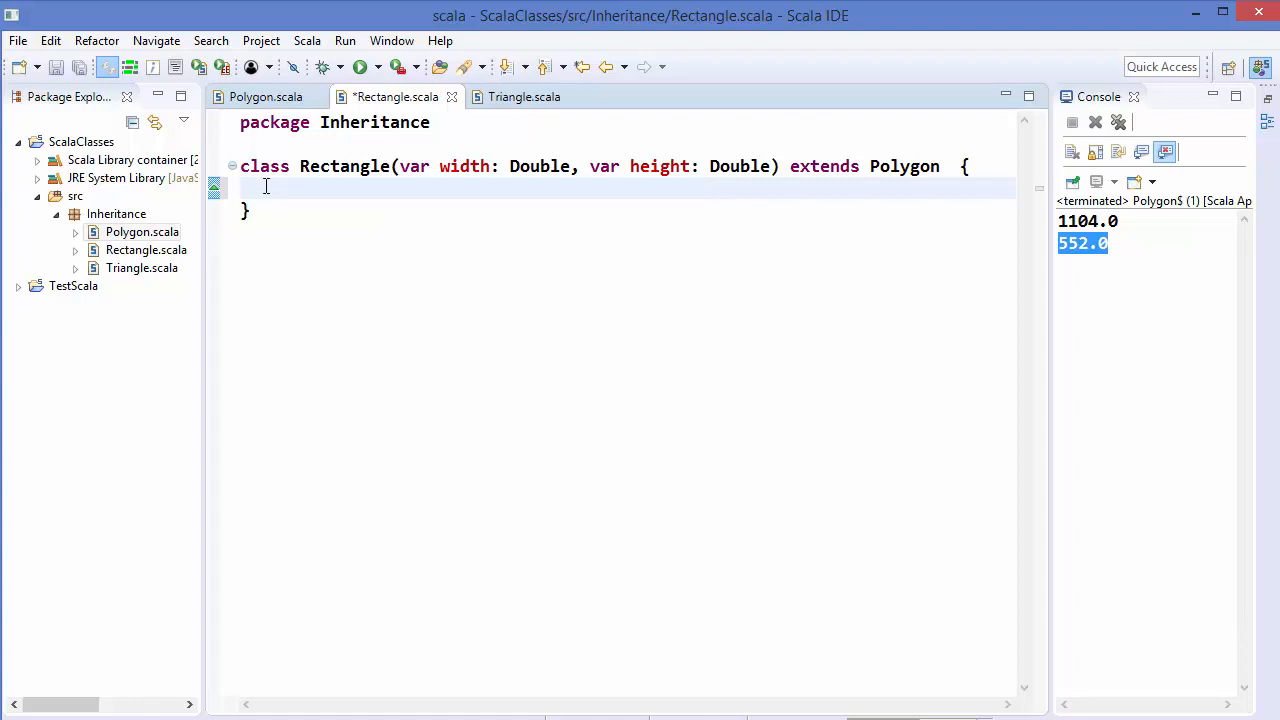
key("ctrl+s")
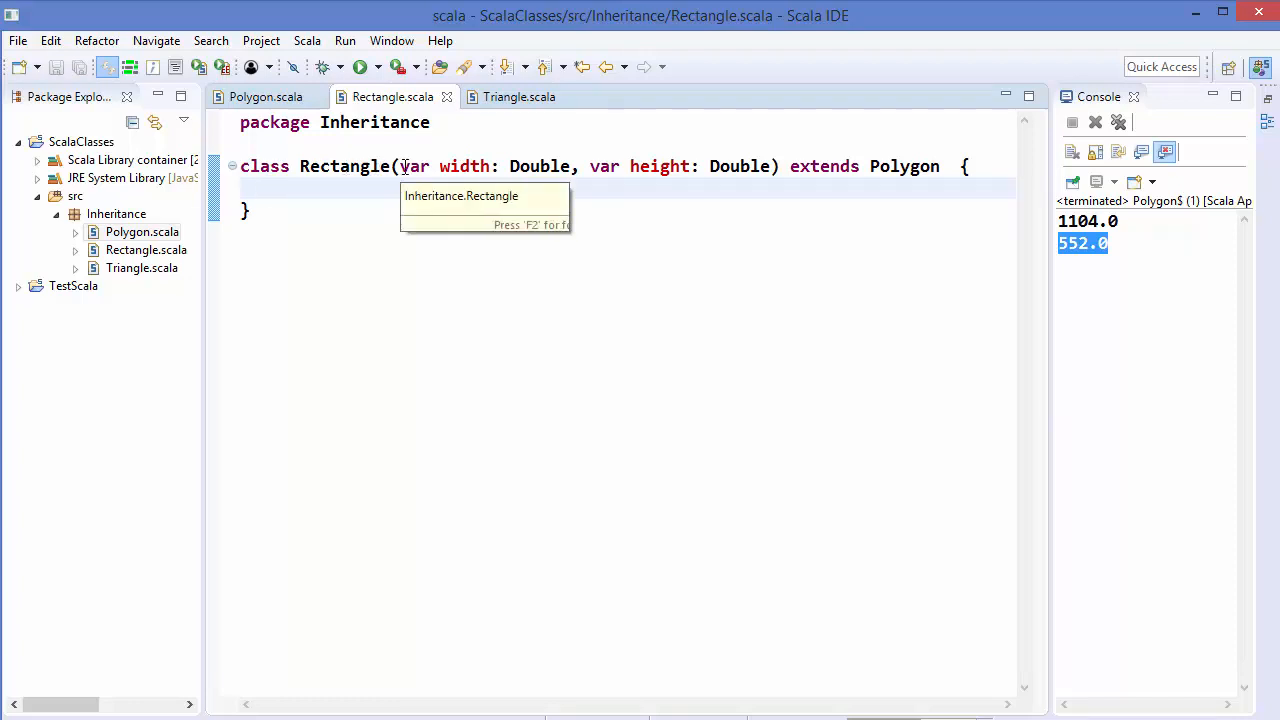
mouse_move(465, 166)
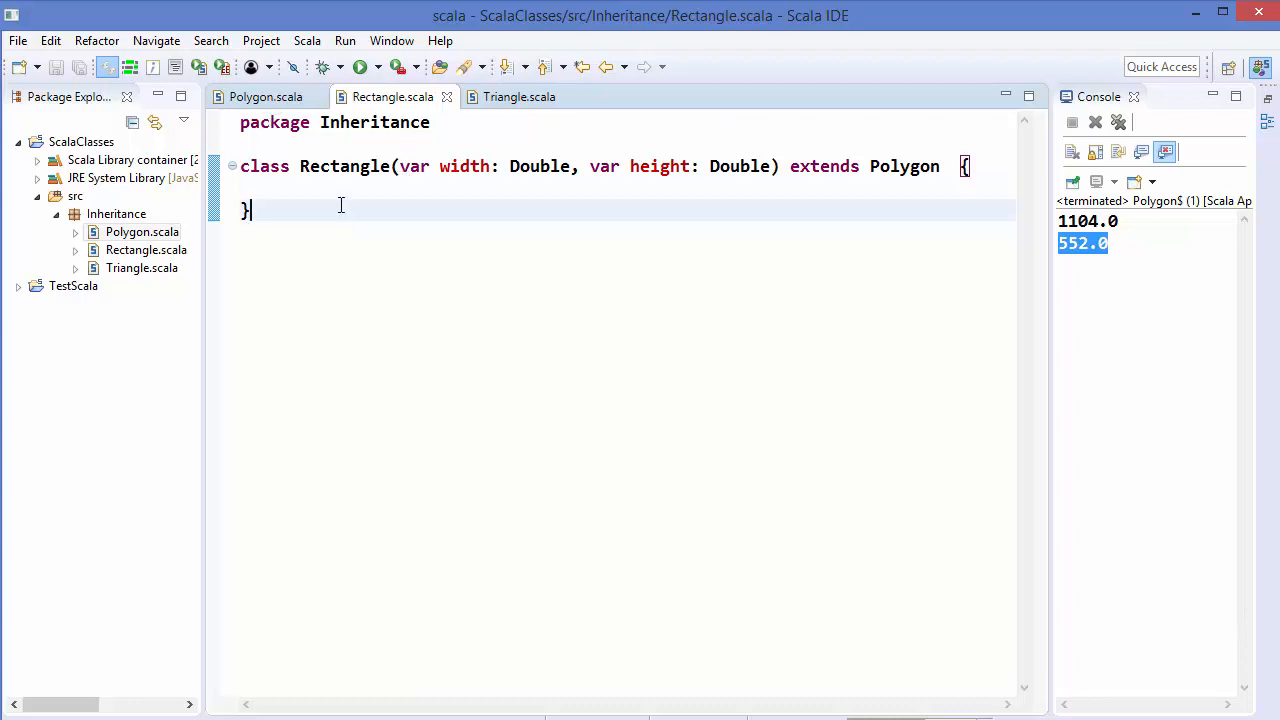
left_click(265, 96)
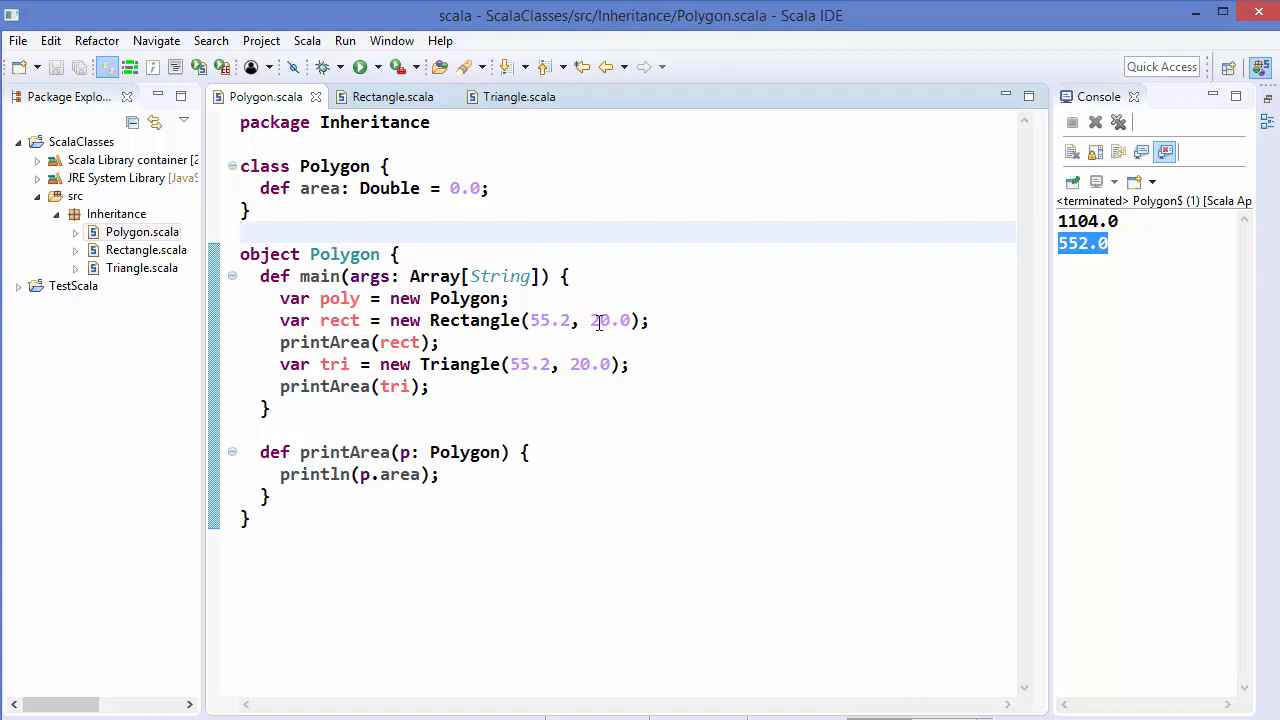
Check the printArea call for rect and Rectangle's now-empty body before rerunning Polygon
left_click(240, 232)
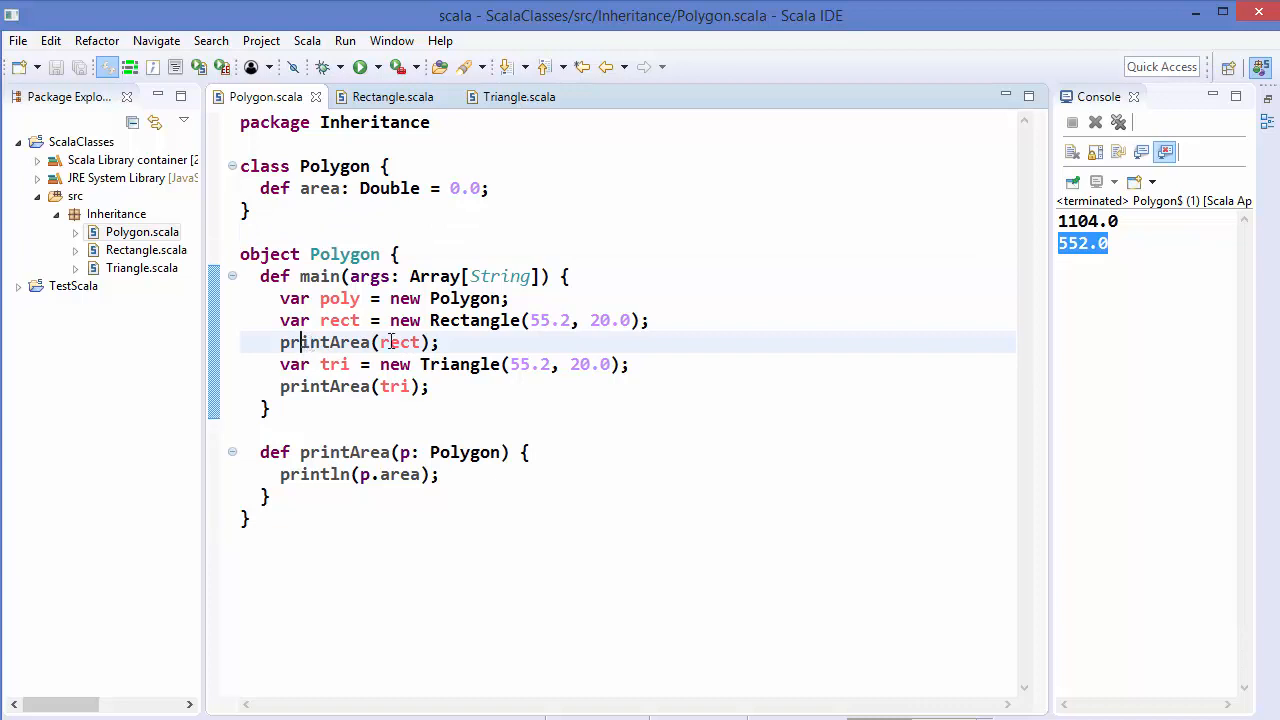
mouse_move(378, 474)
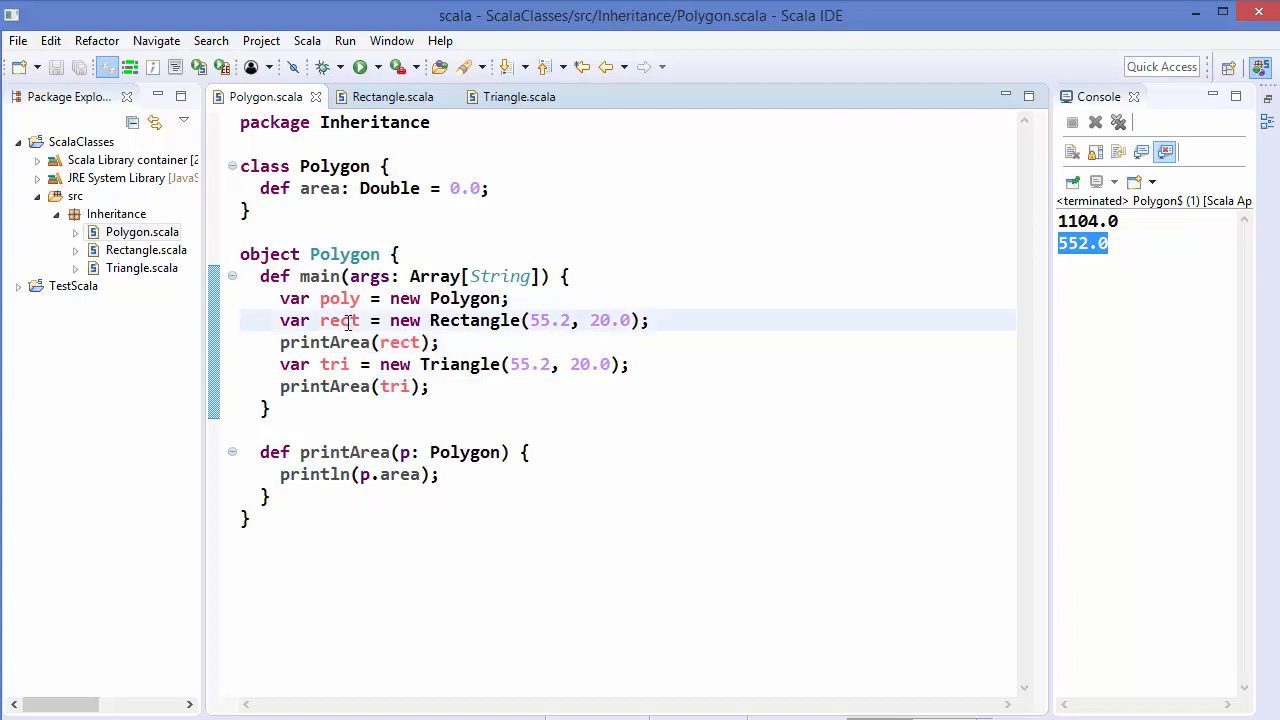
left_click(392, 96)
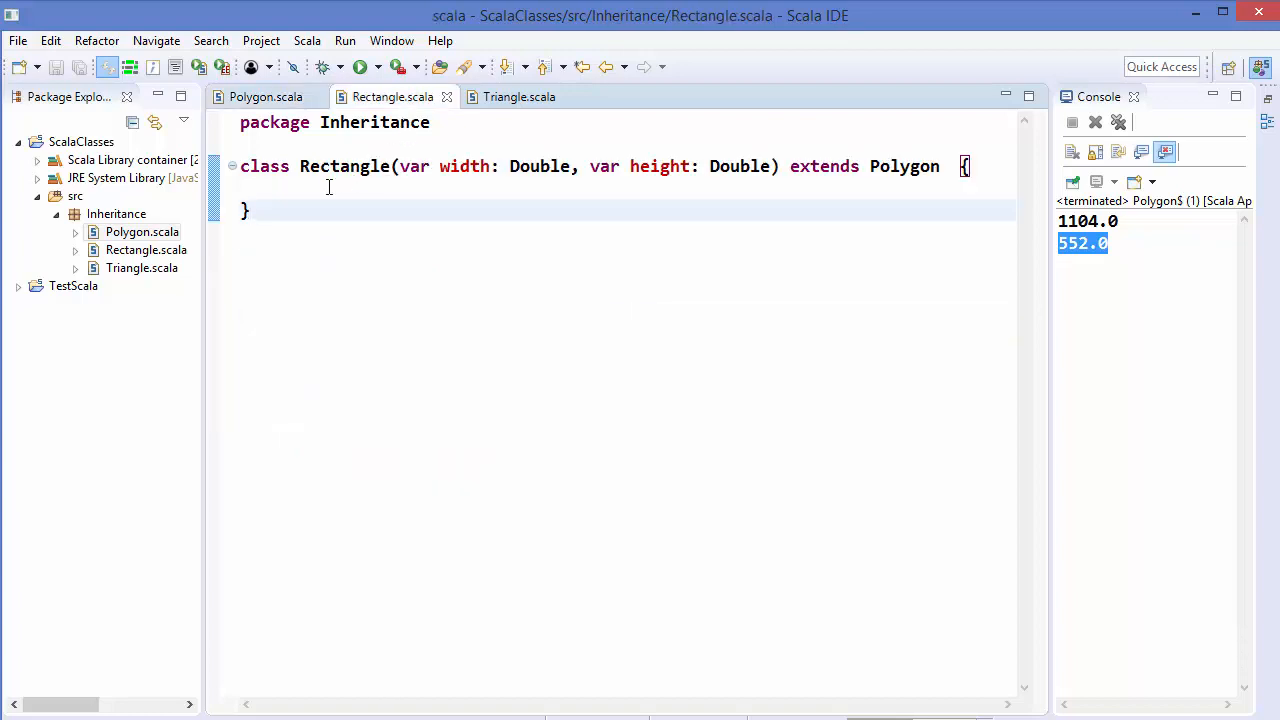
left_click(265, 96)
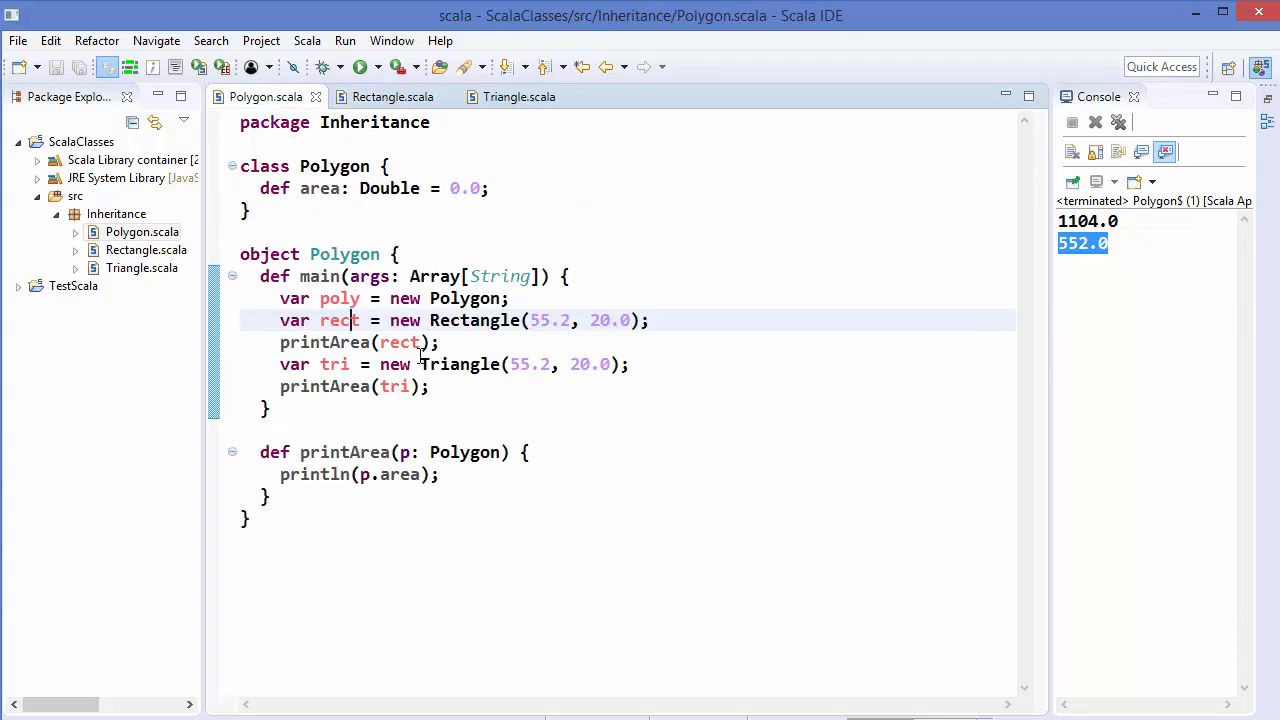
mouse_move(322, 188)
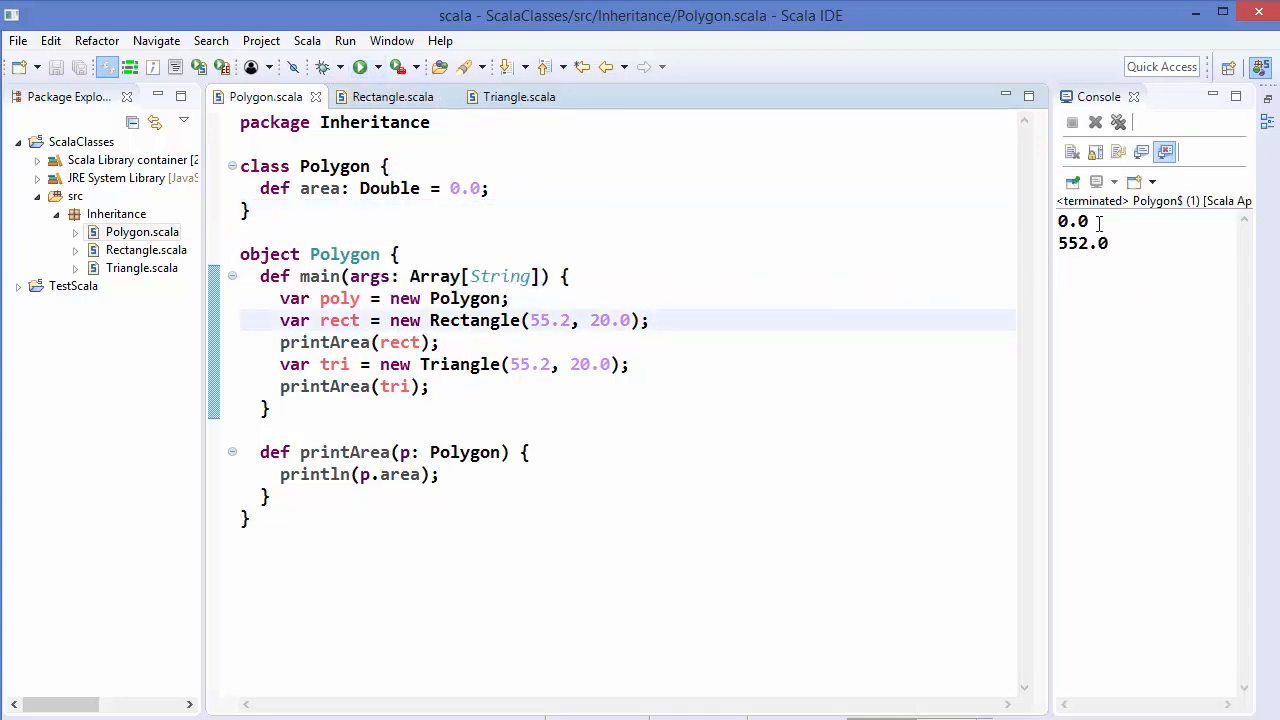
double_click(1072, 221)
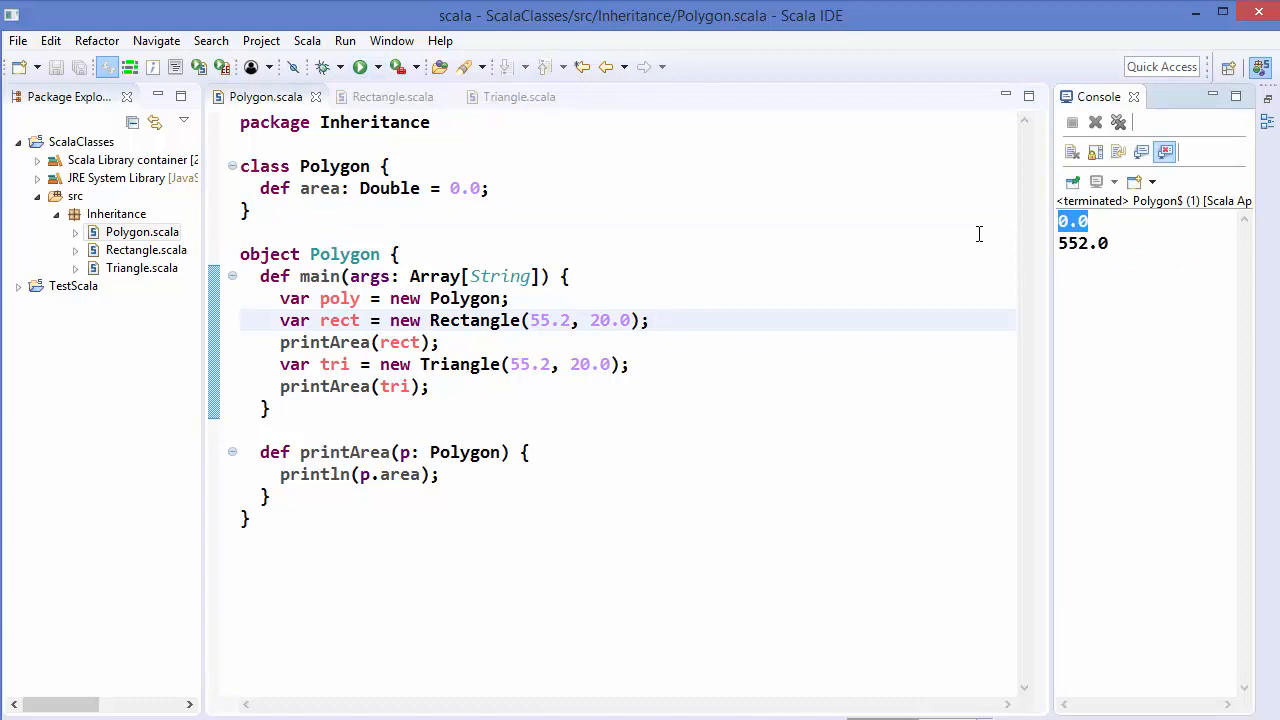
mouse_move(754, 251)
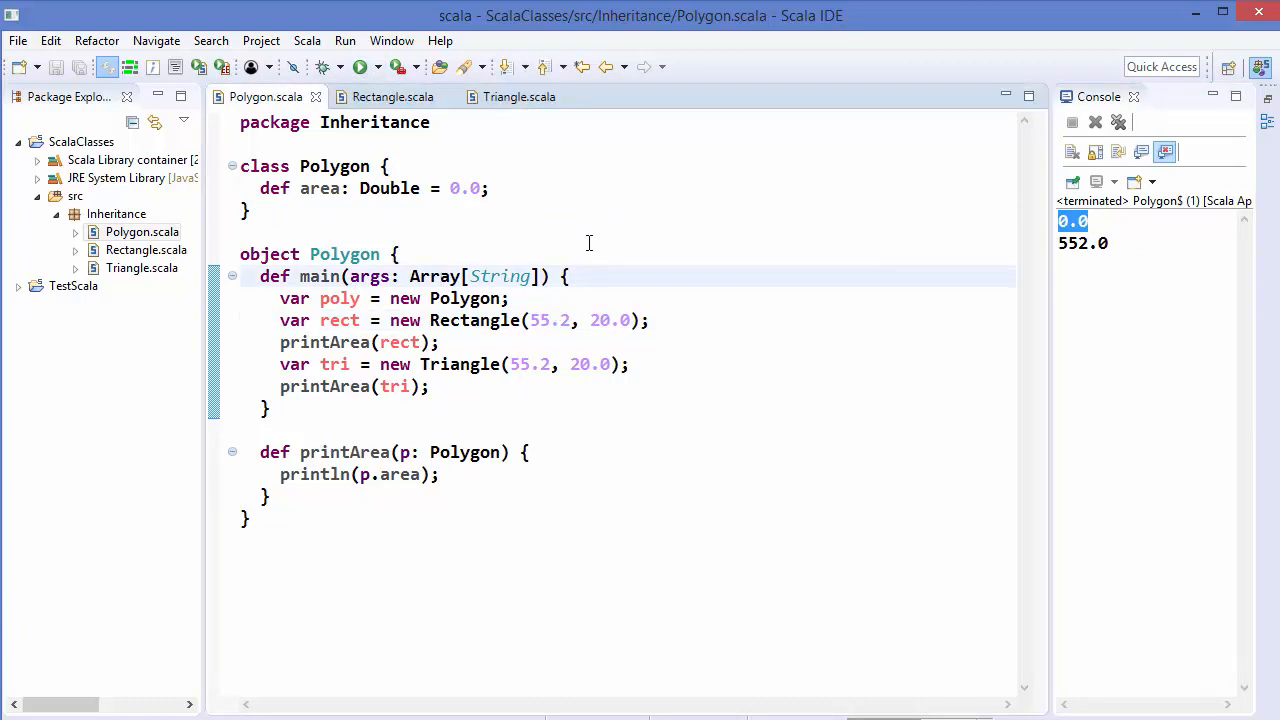
mouse_move(392, 96)
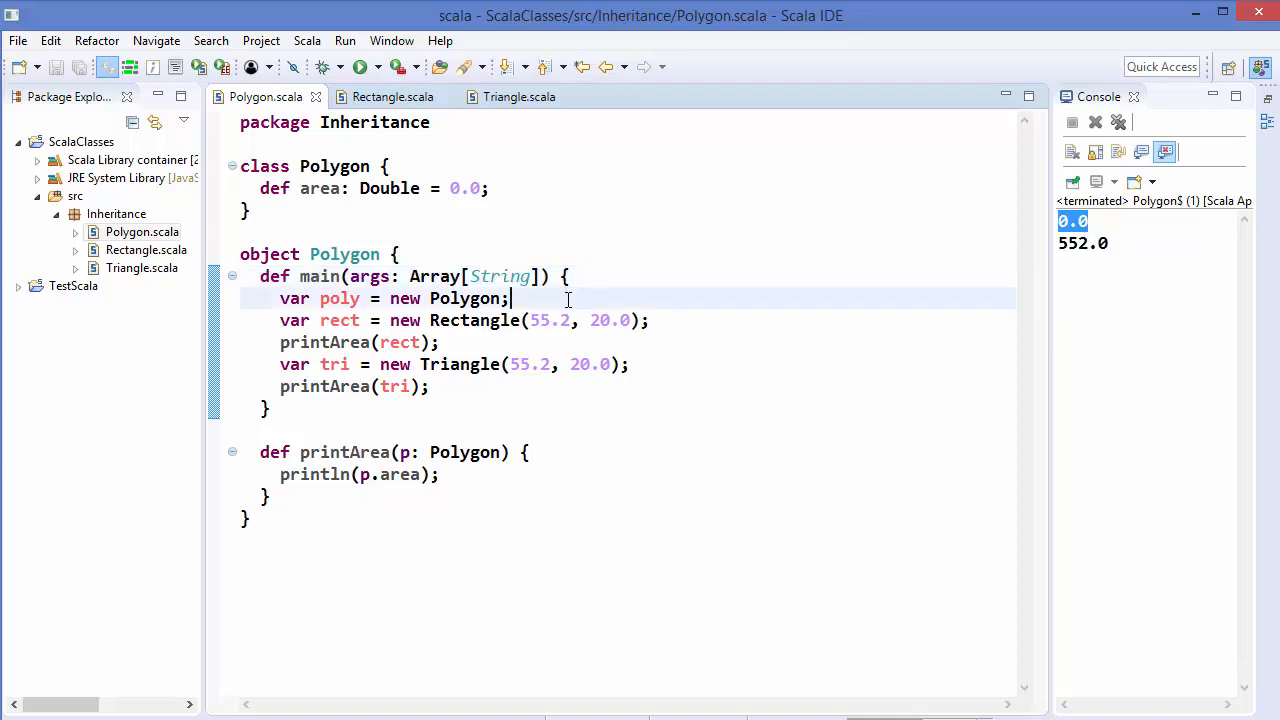
left_click(392, 96)
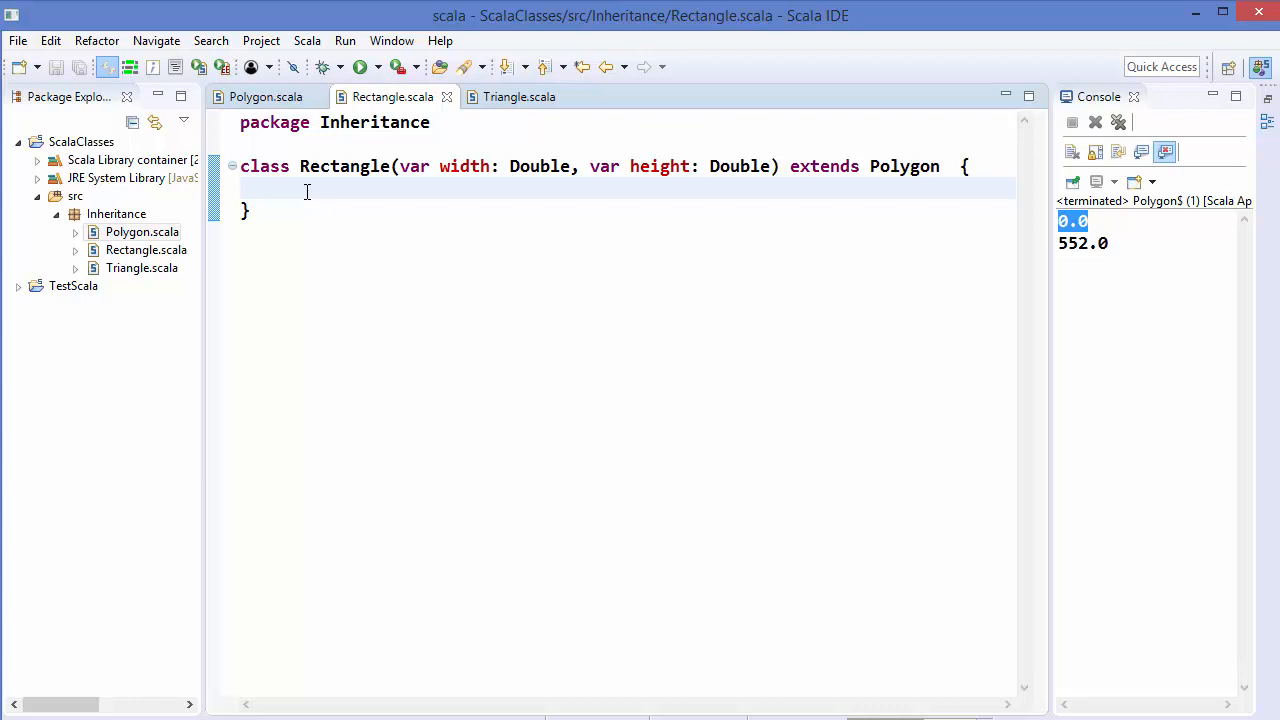
left_click(265, 96)
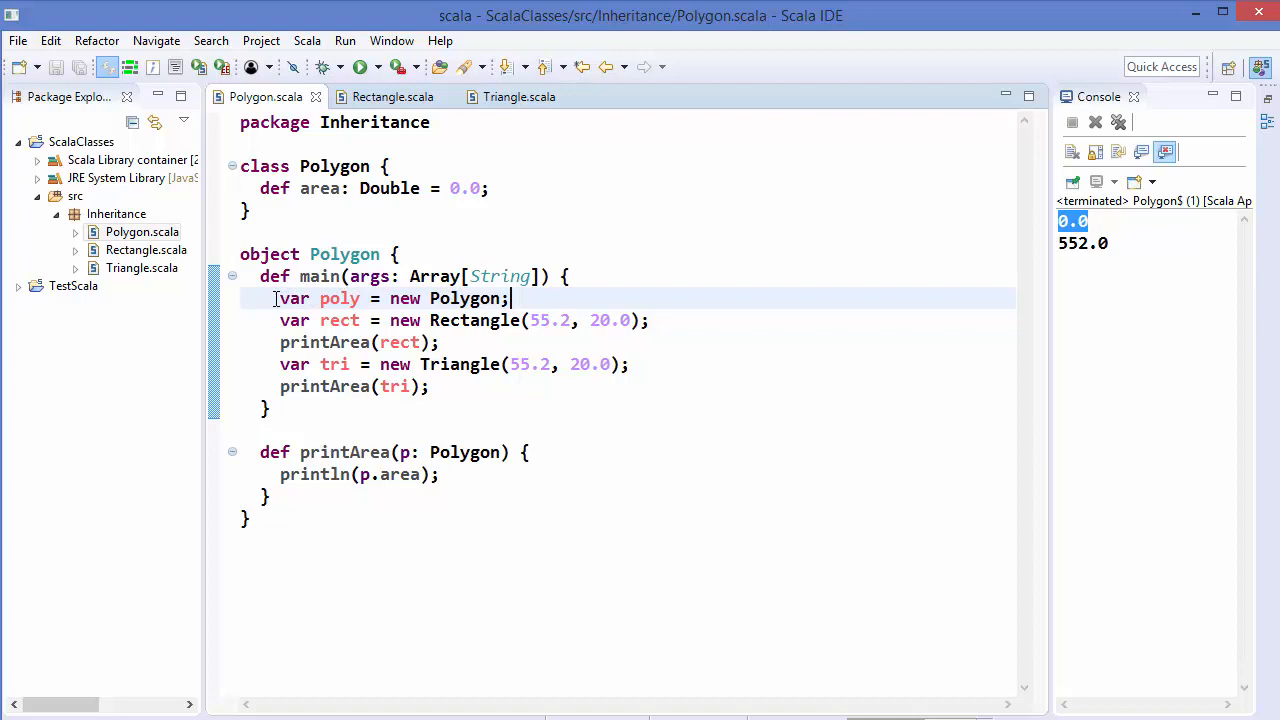
triple_click(390, 298)
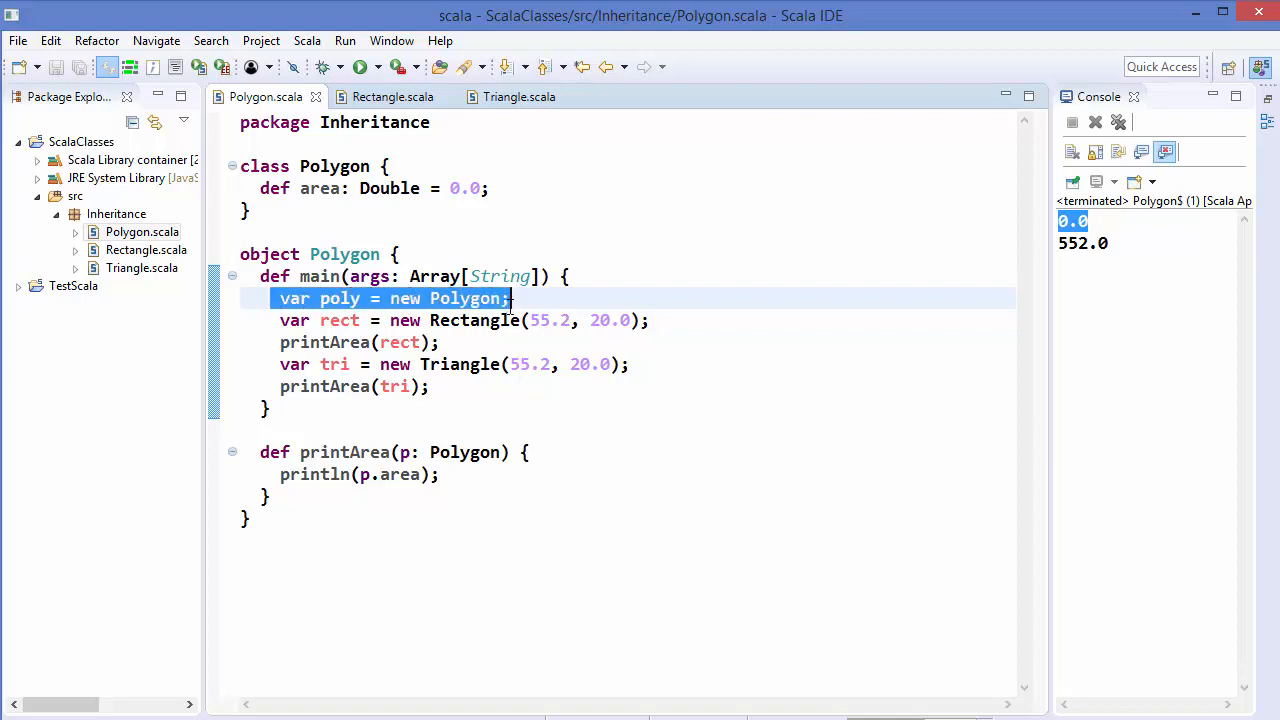
mouse_move(465, 298)
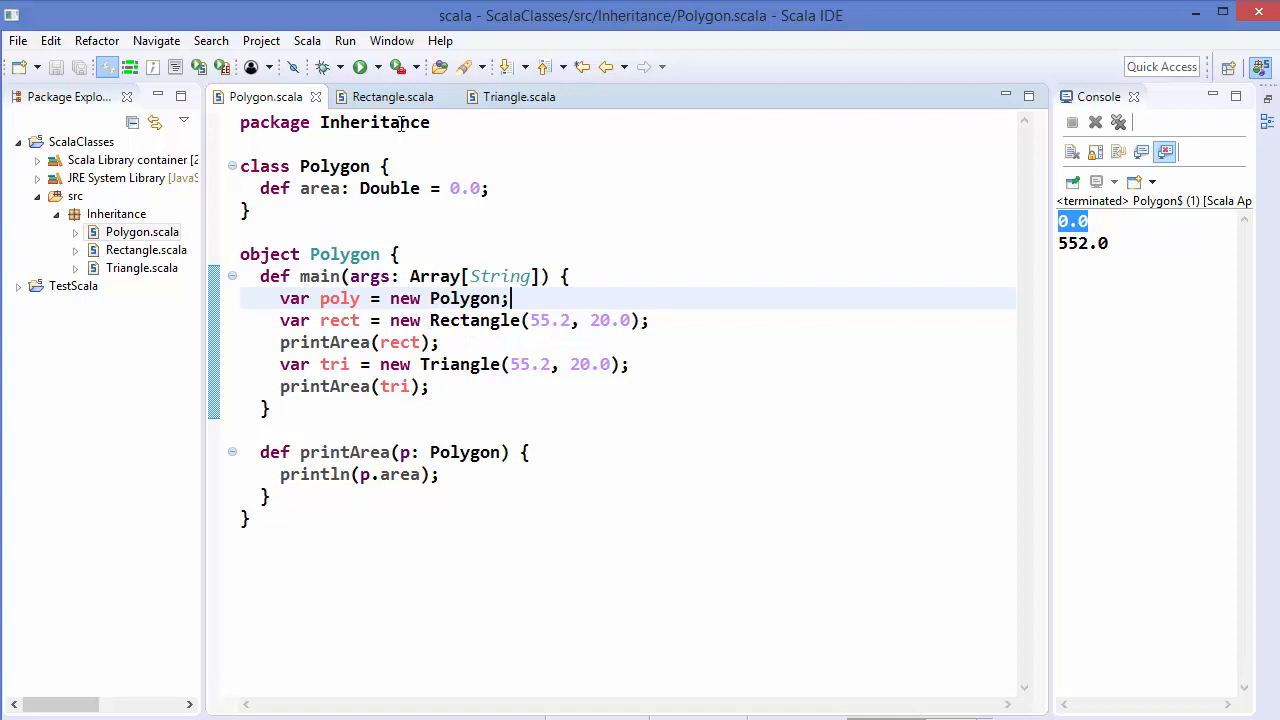
Add 'override def area : Double = width * height;' inside Rectangle's class body
left_click(392, 96)
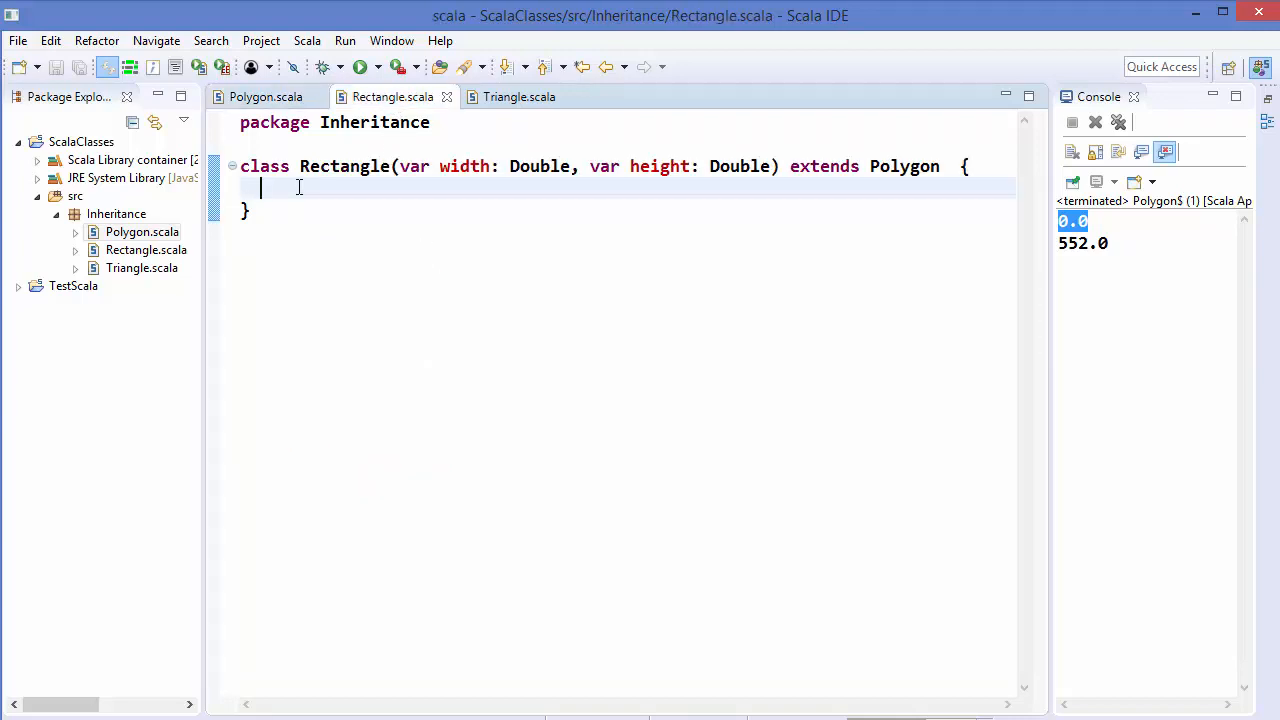
type("override def area : Double = width * height;")
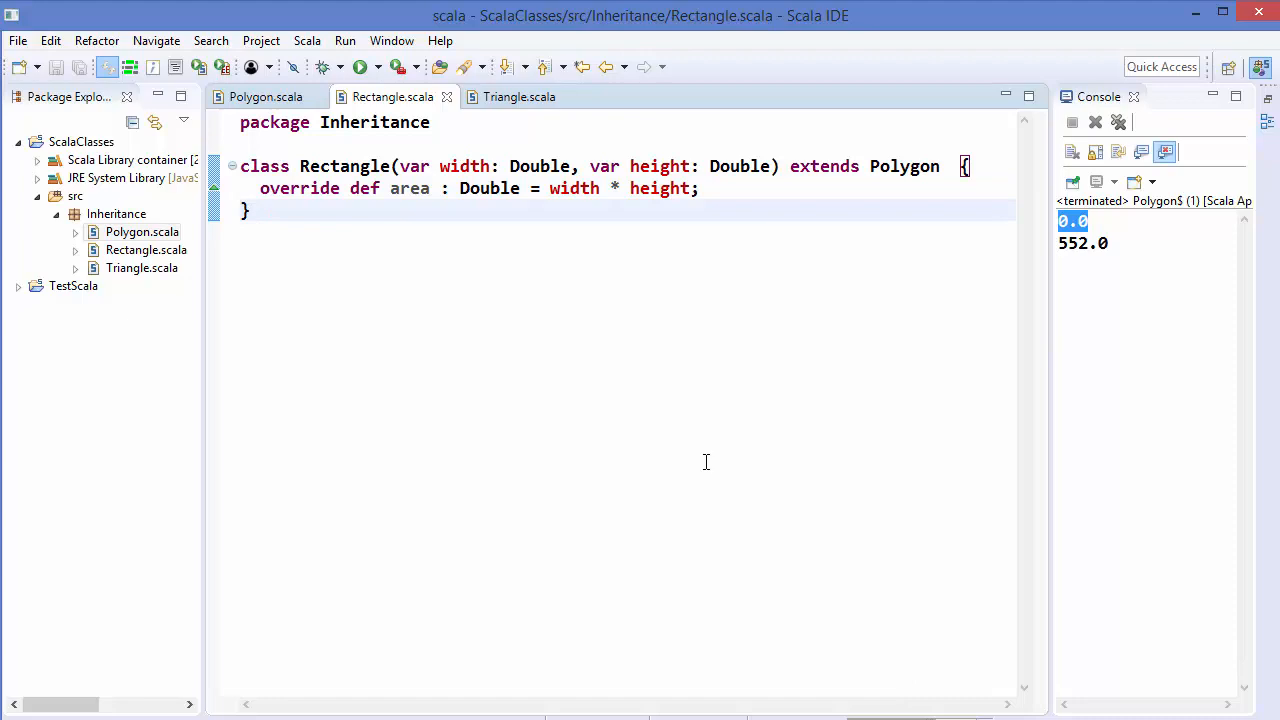
mouse_move(706, 462)
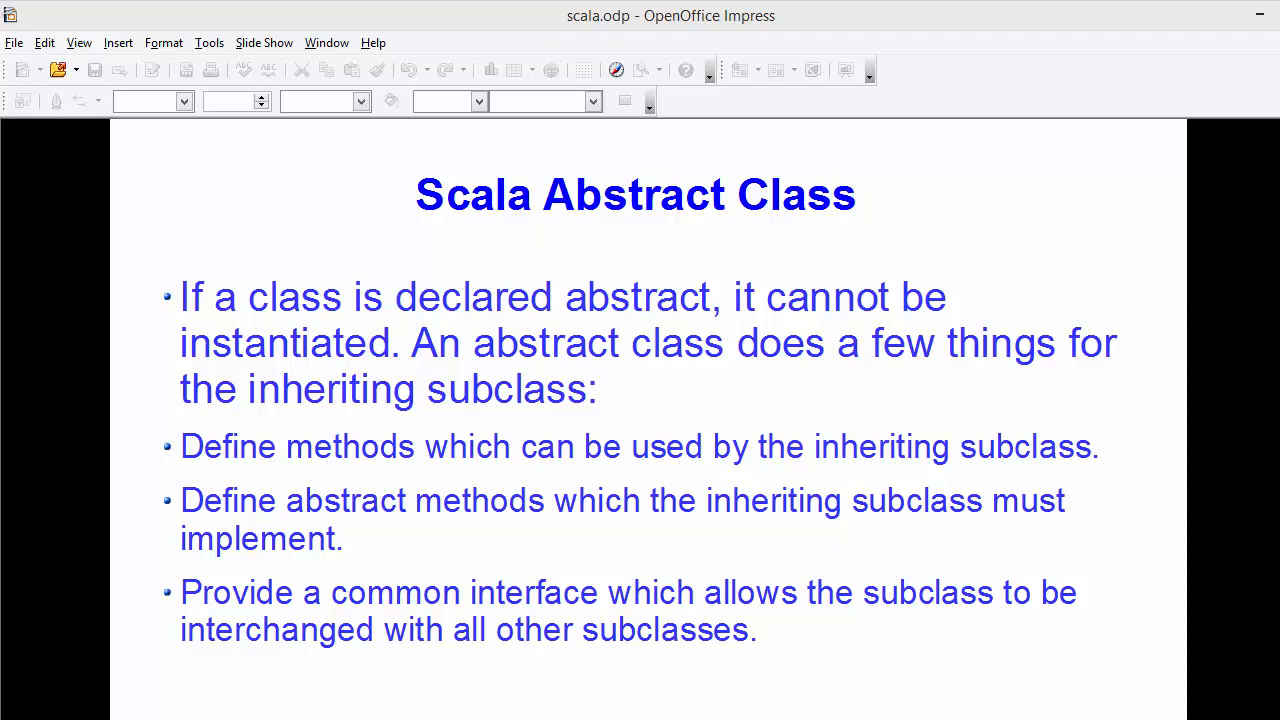
mouse_move(775, 369)
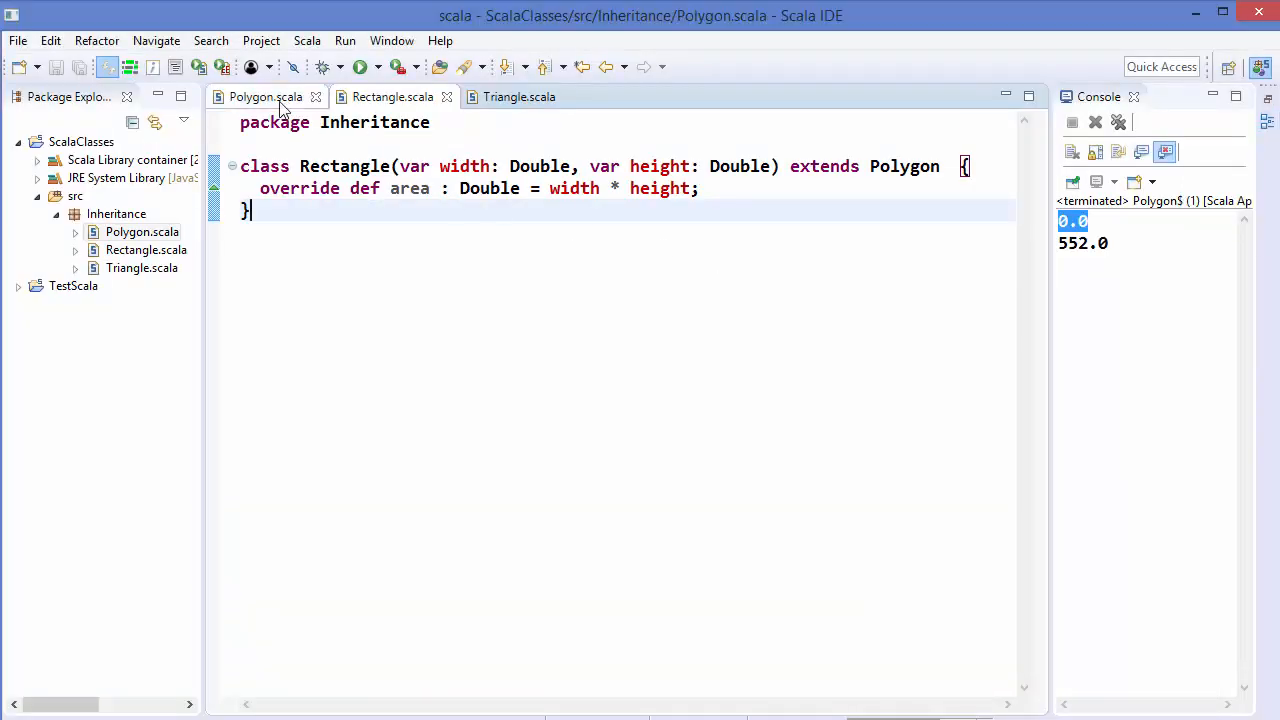
Prefix the Polygon class declaration with 'abstract'
left_click(265, 96)
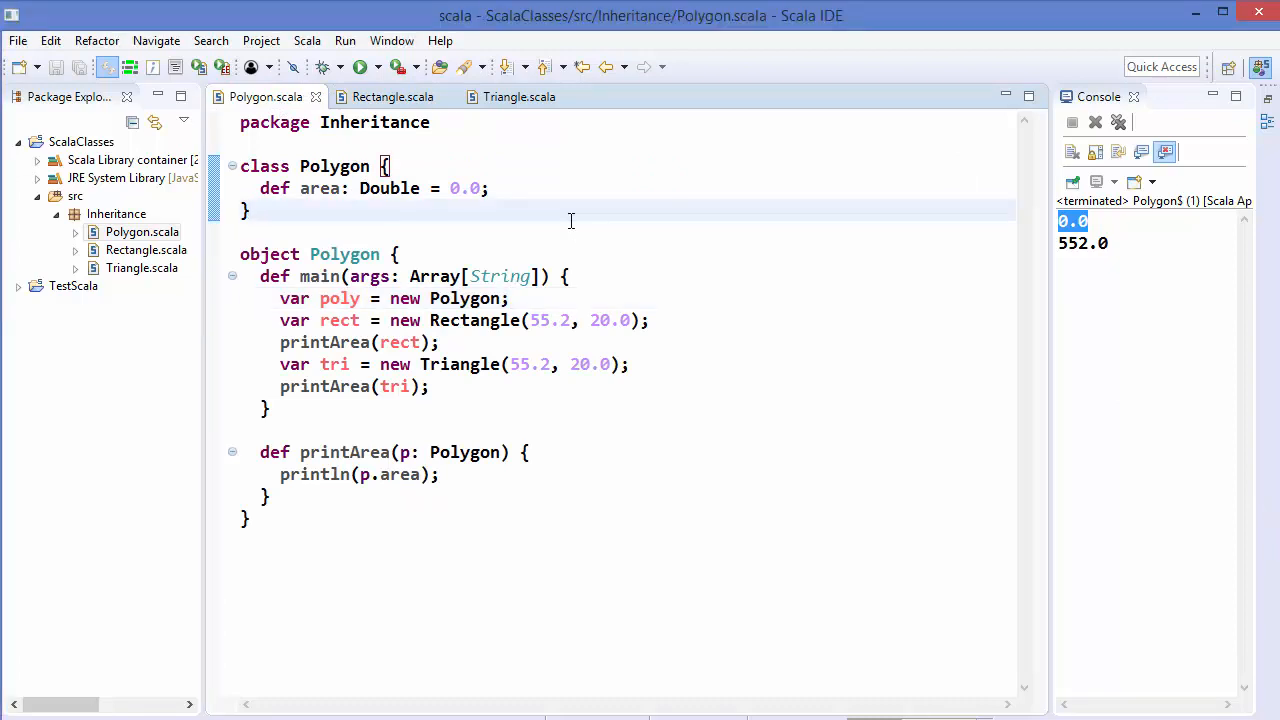
mouse_move(563, 218)
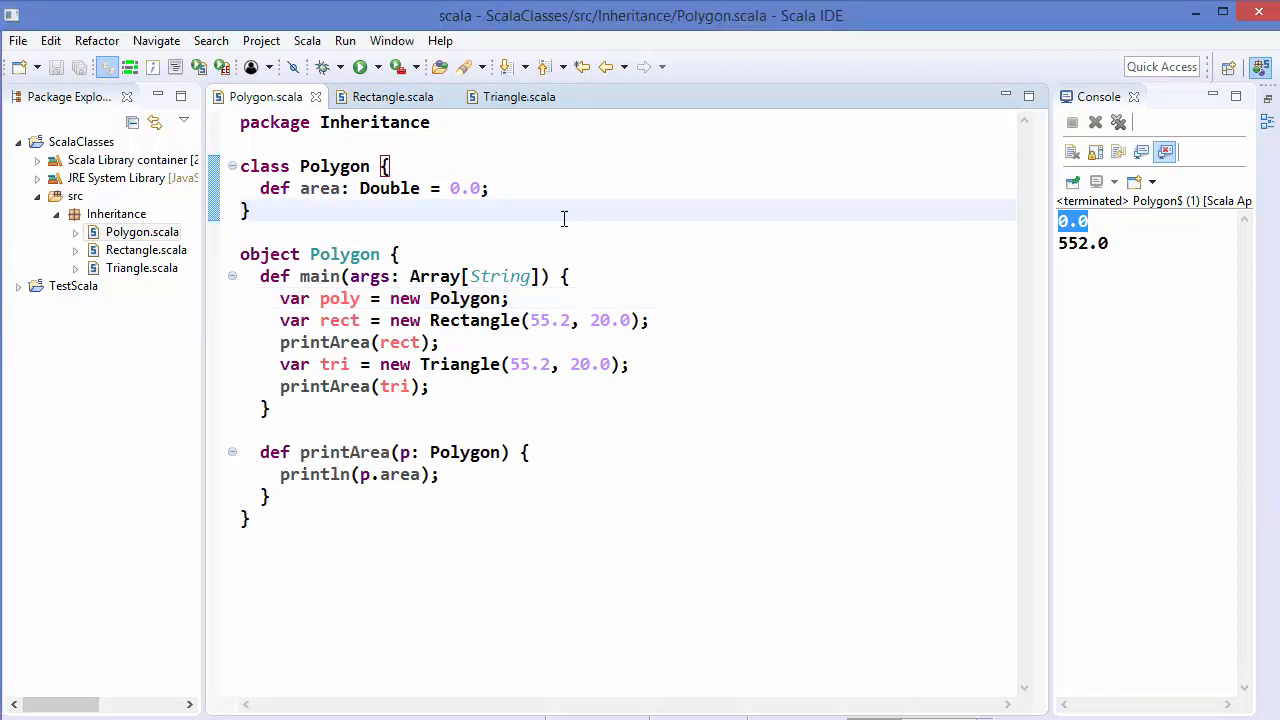
left_click(241, 166)
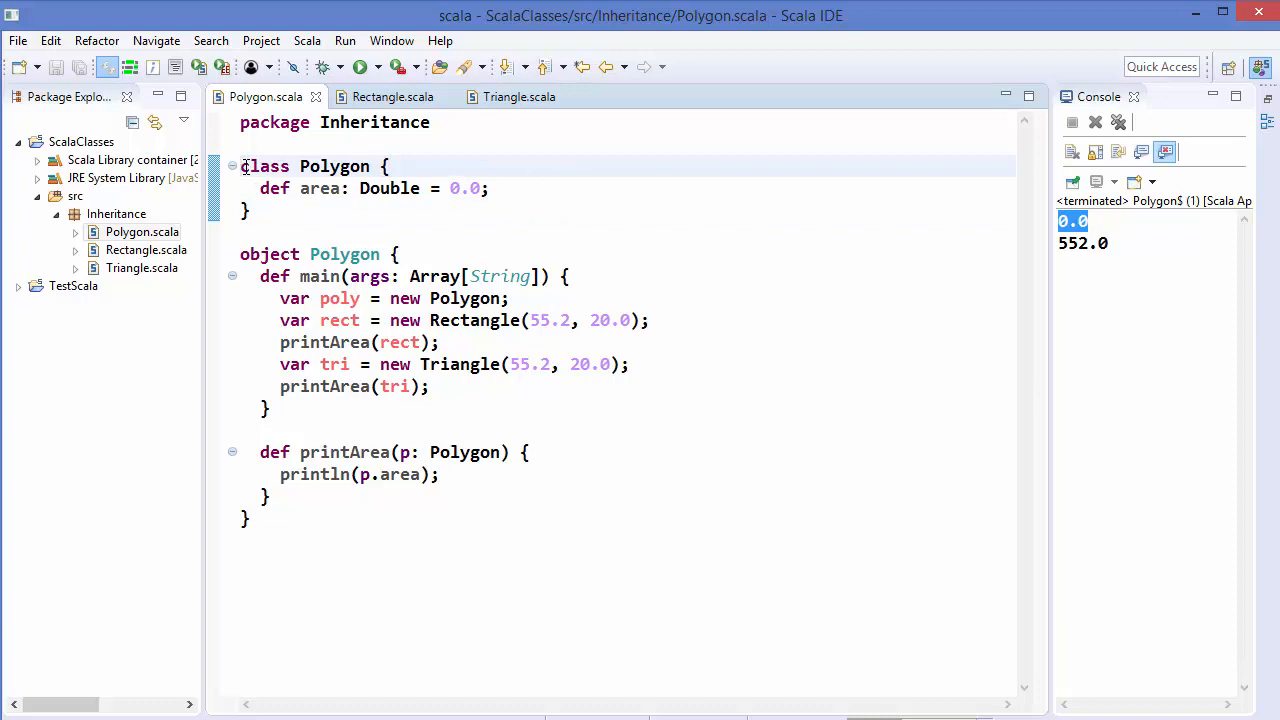
type("abstract")
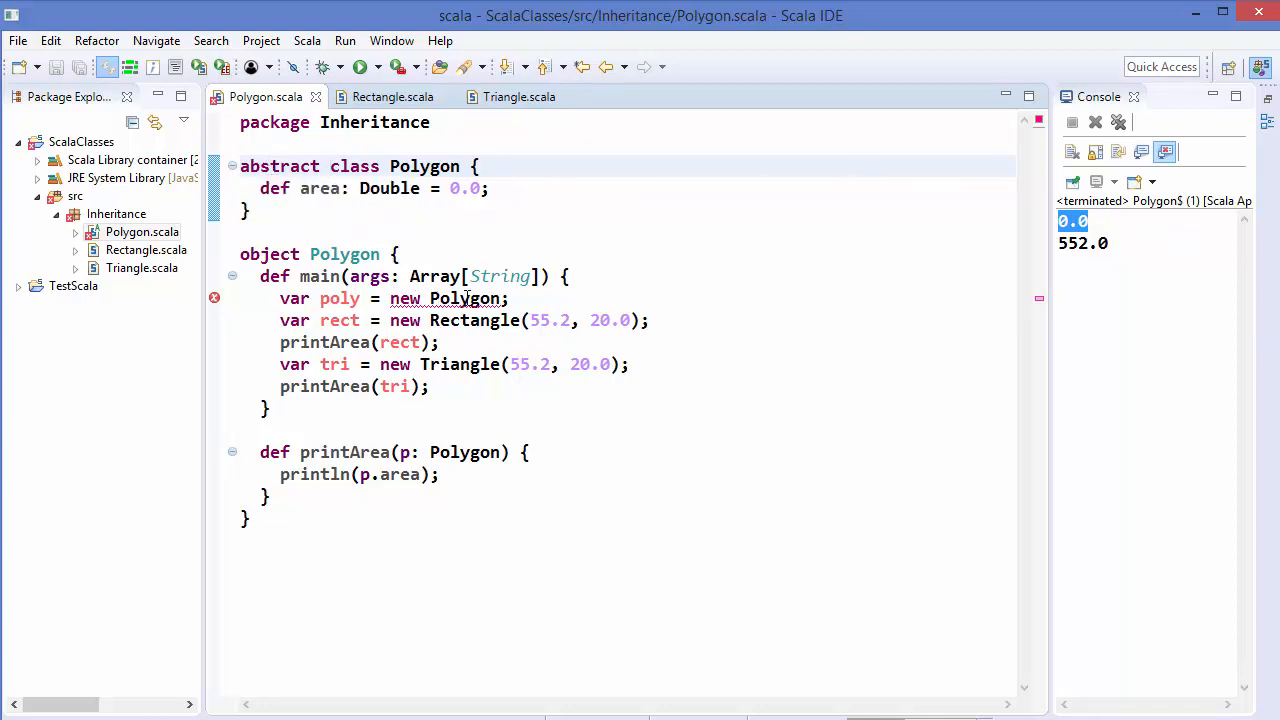
mouse_move(463, 298)
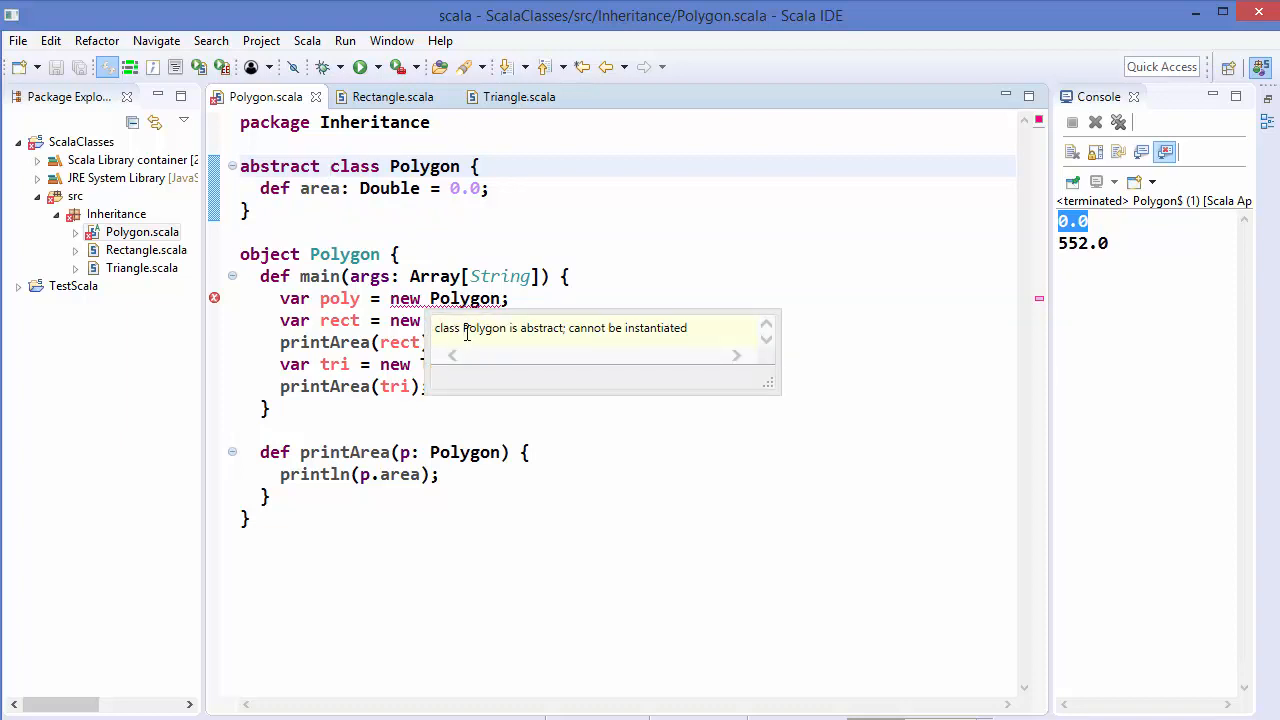
mouse_move(513, 328)
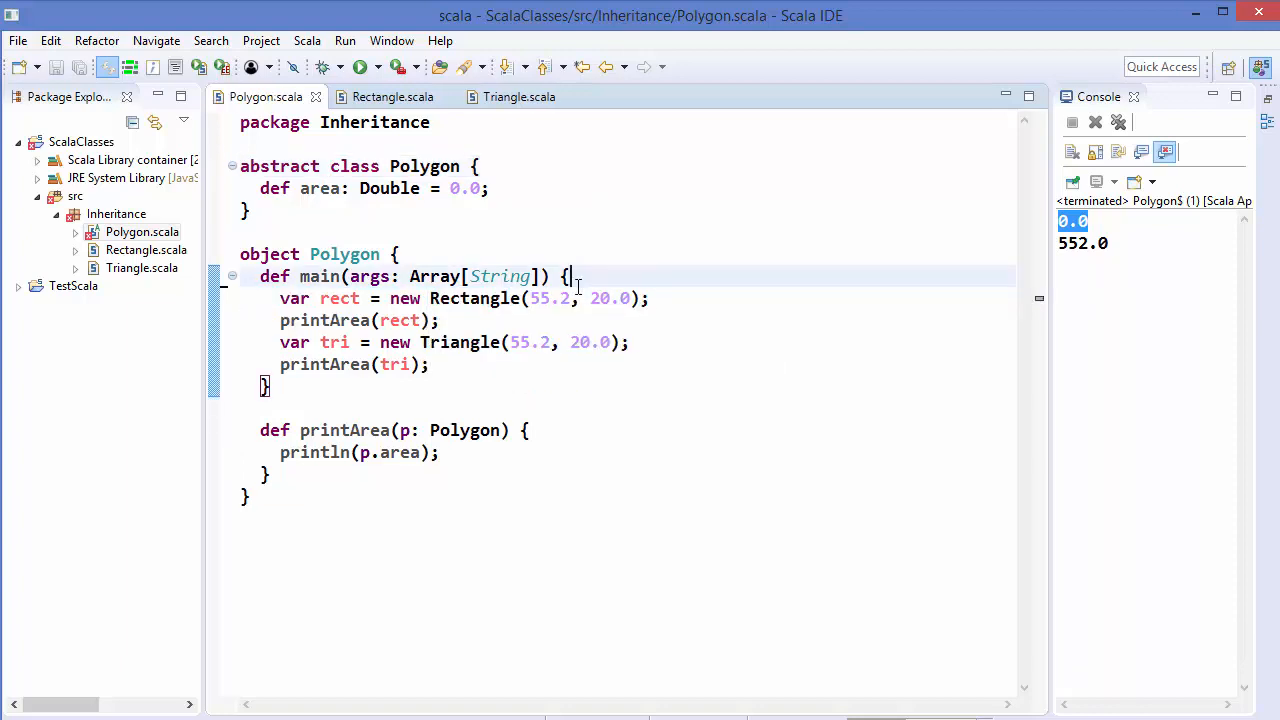
mouse_move(424, 166)
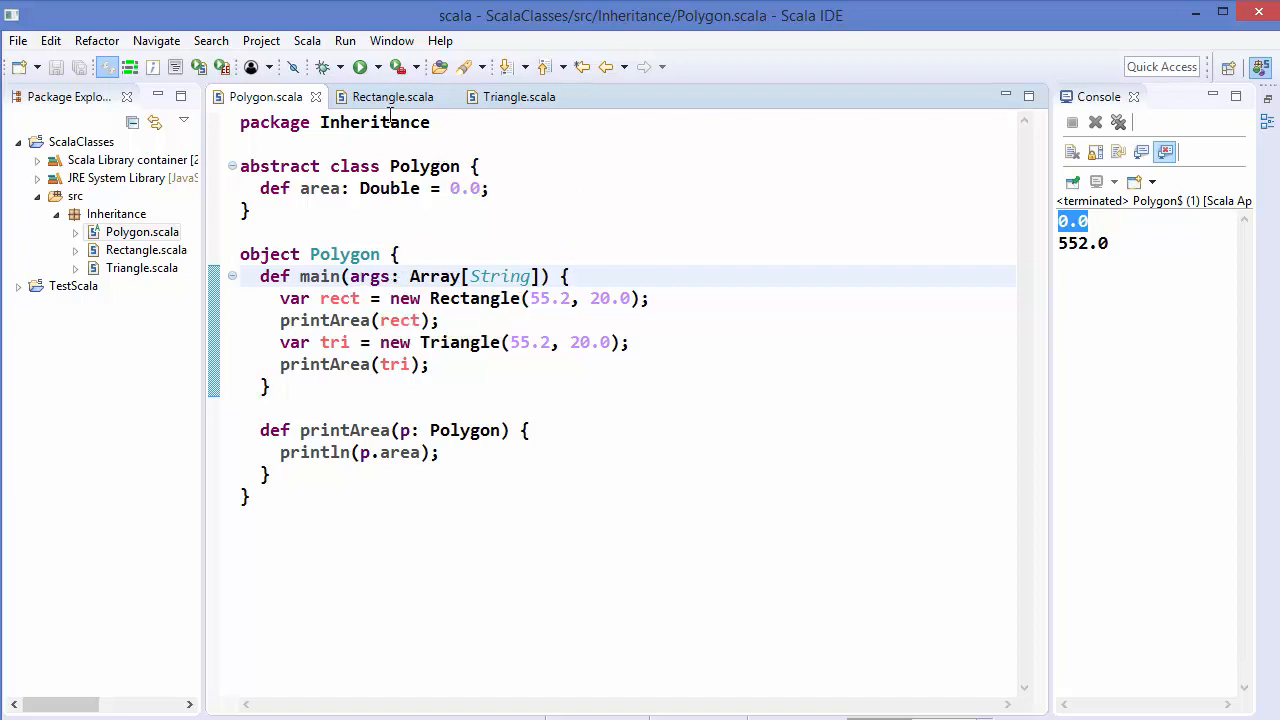
Compare Rectangle's area override signature with Polygon's area declaration
left_click(392, 96)
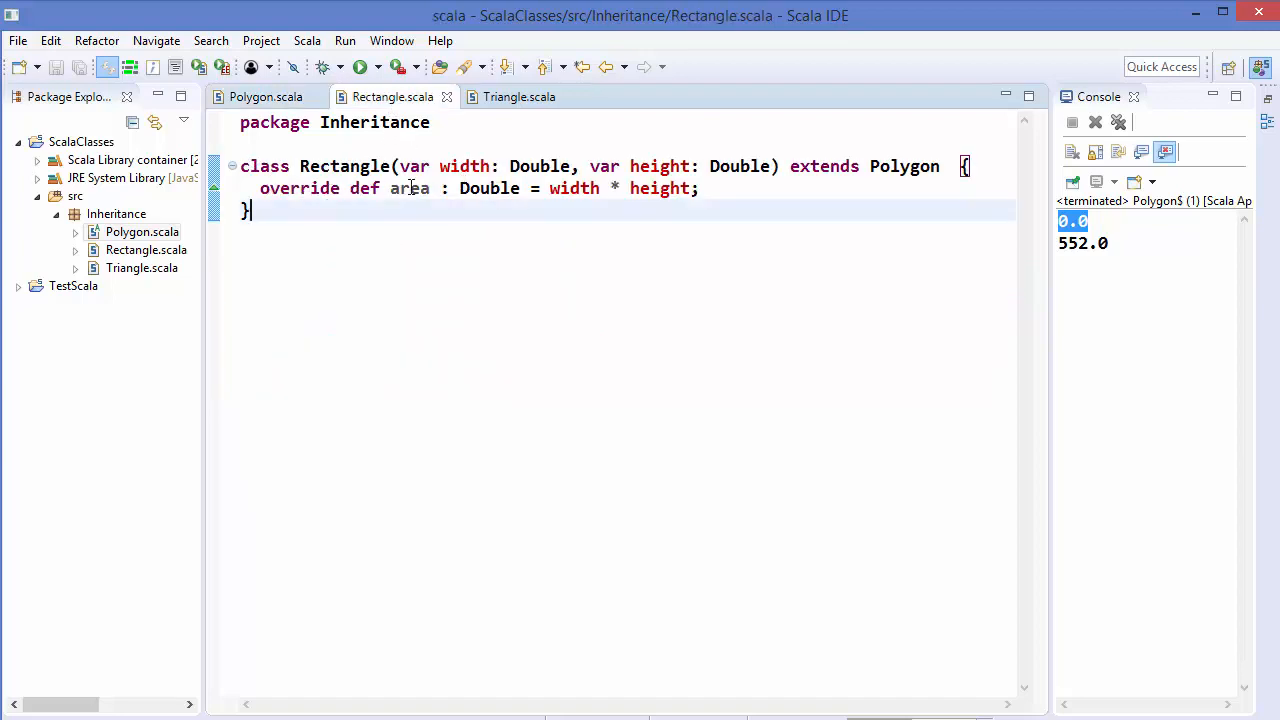
mouse_move(410, 188)
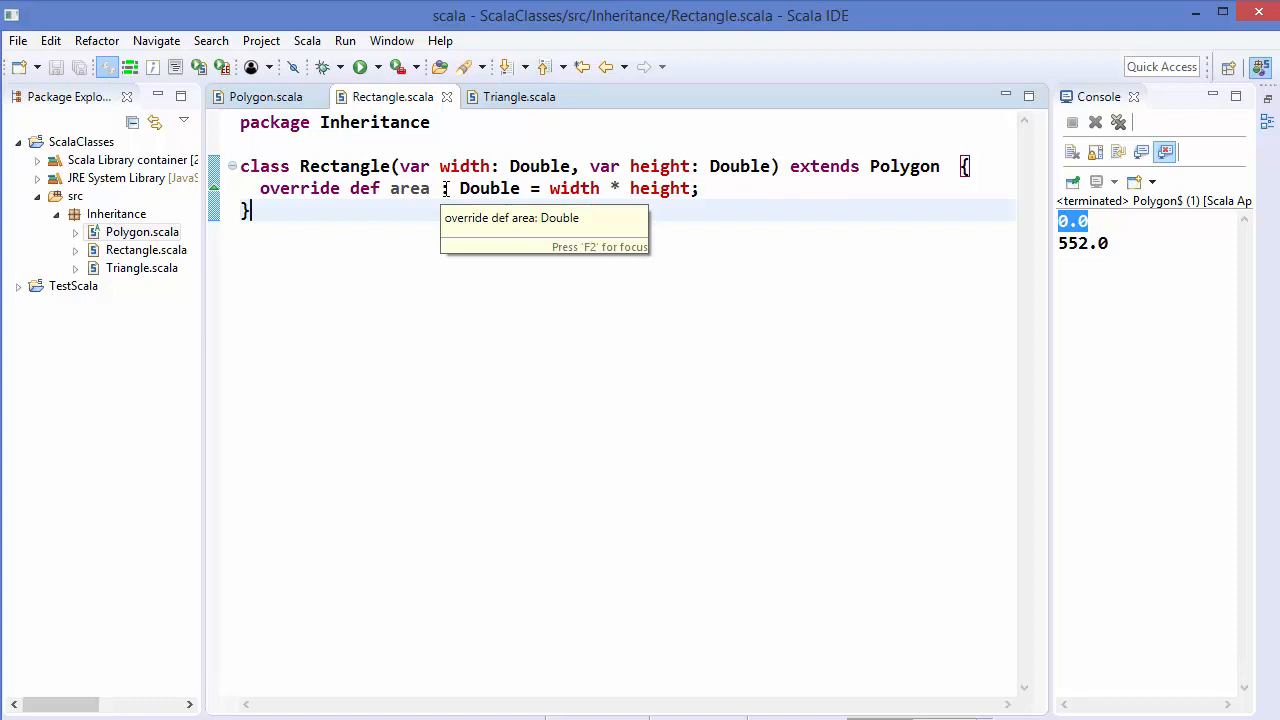
left_click(265, 96)
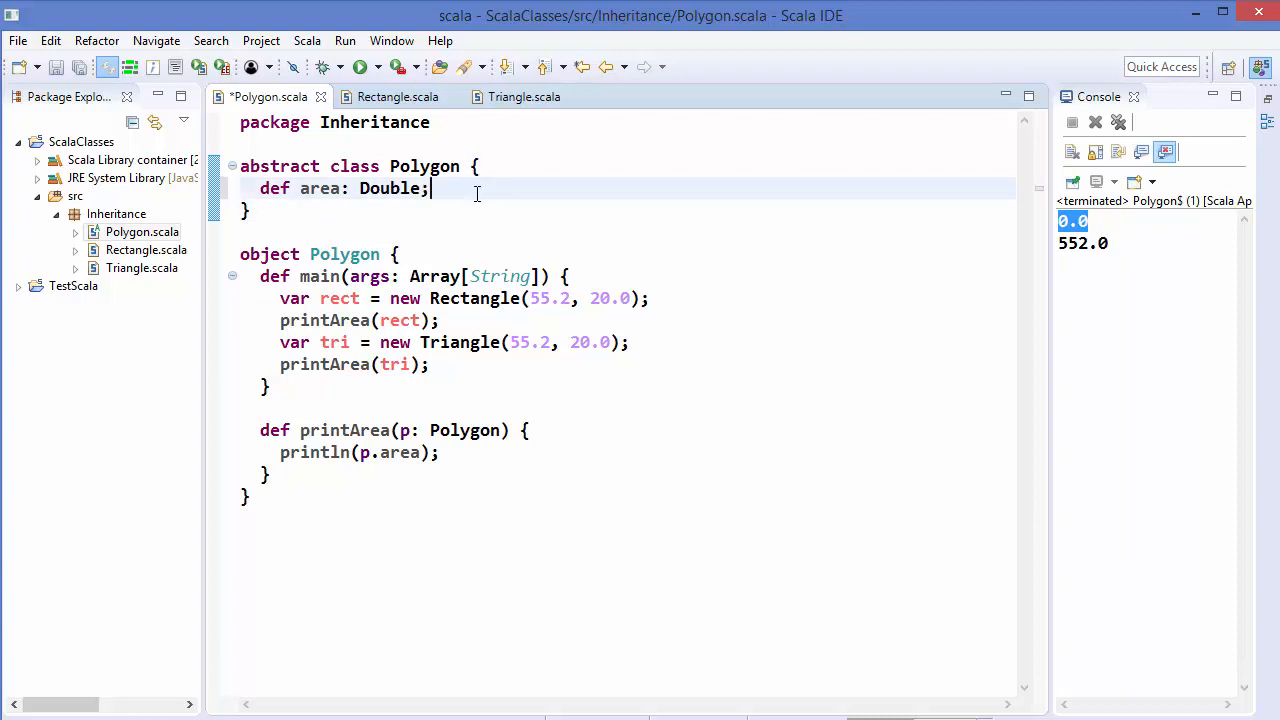
Save Polygon.scala with its bodyless area declaration and switch to Rectangle.scala
key("ctrl+s")
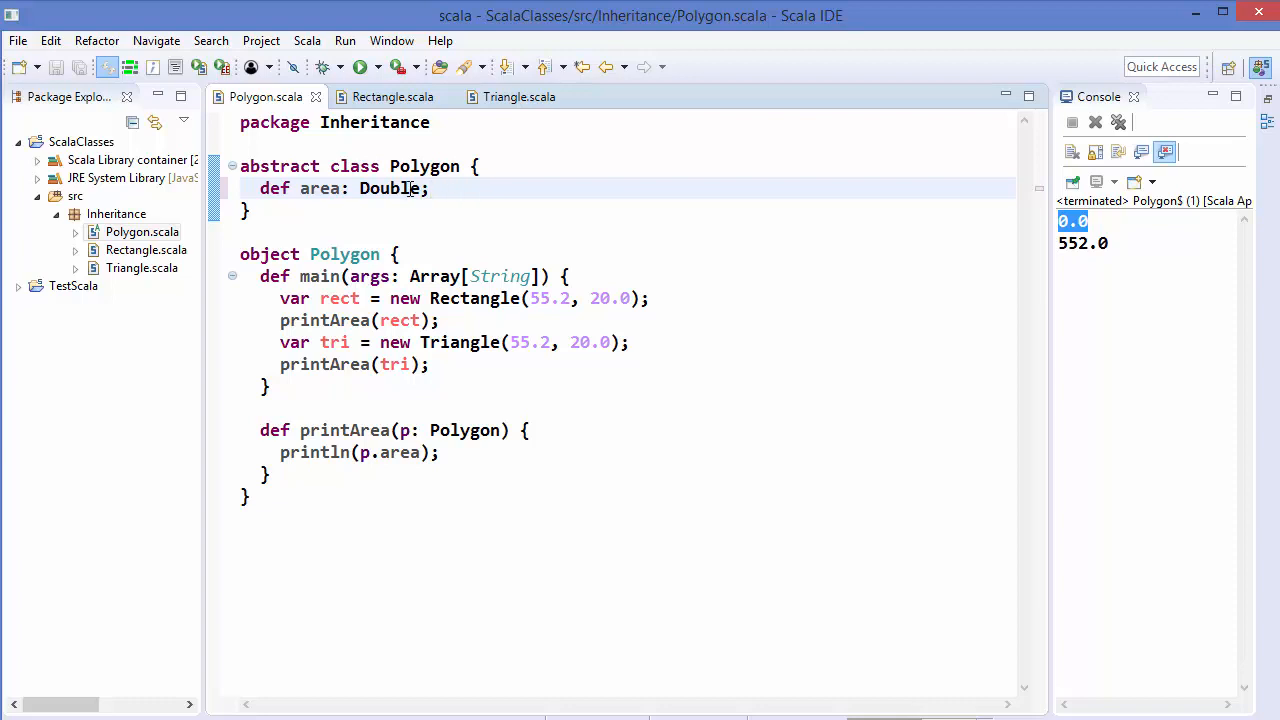
left_click(311, 254)
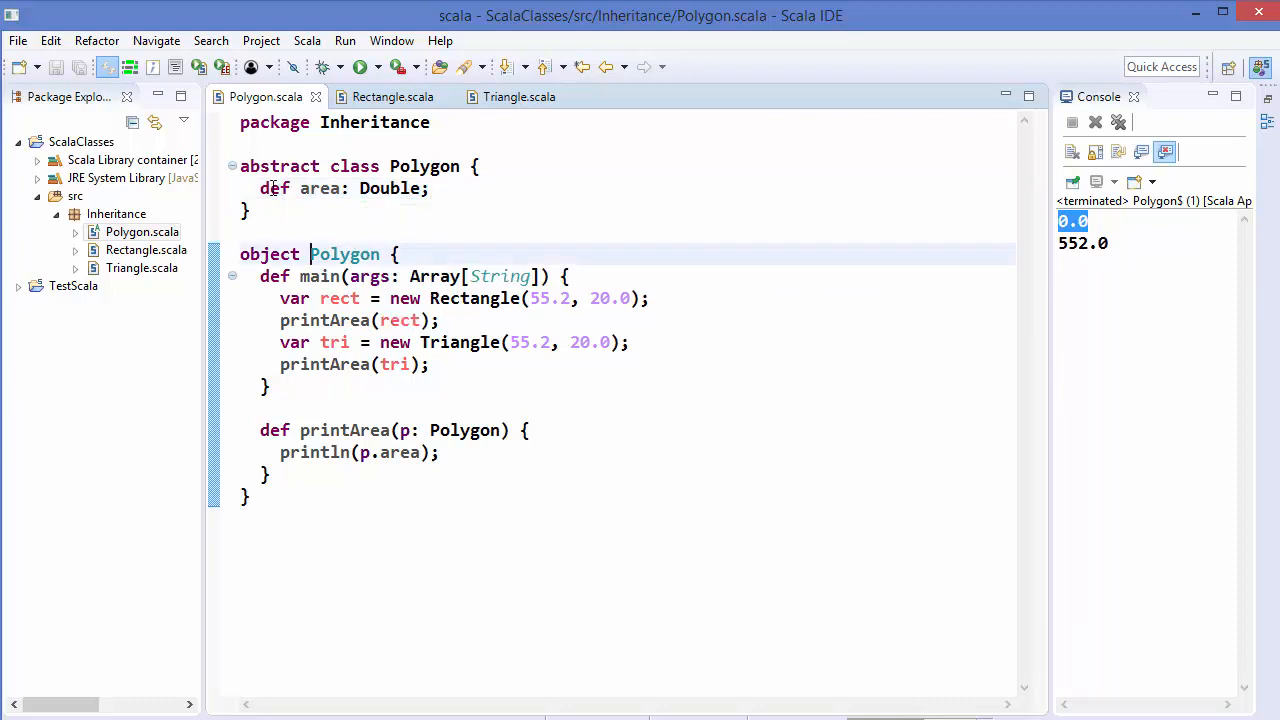
mouse_move(390, 188)
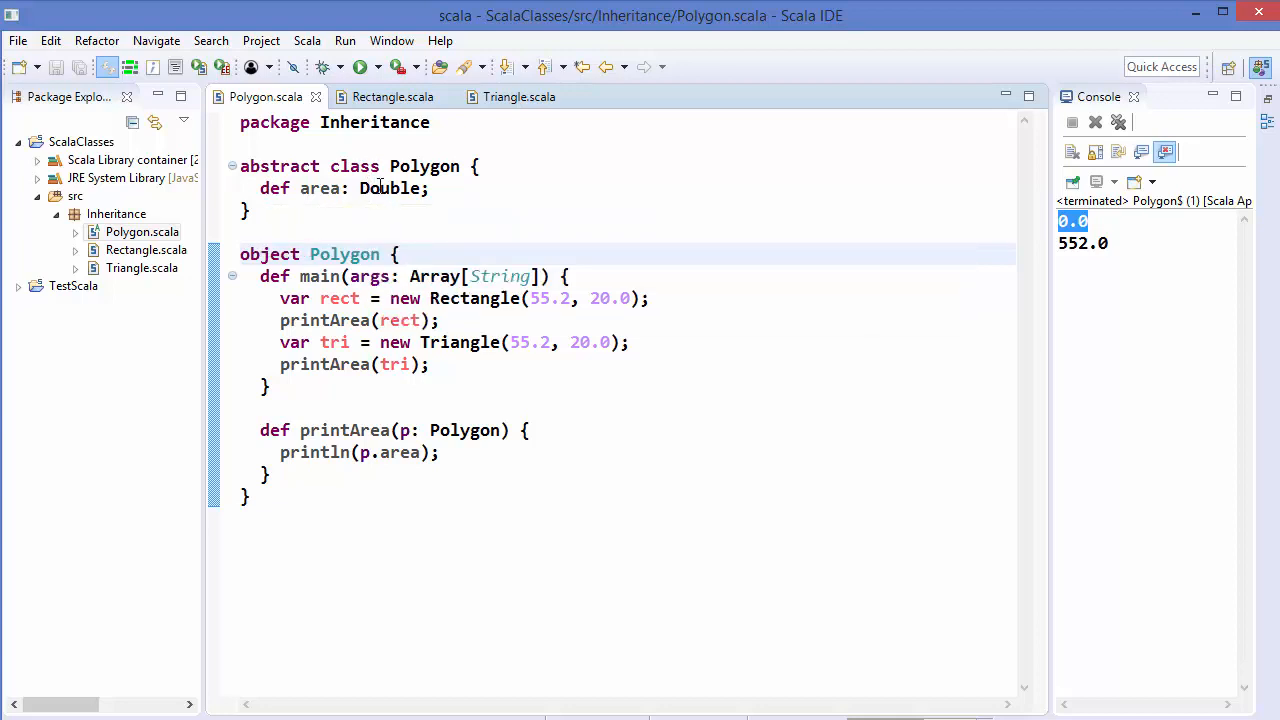
left_click(392, 96)
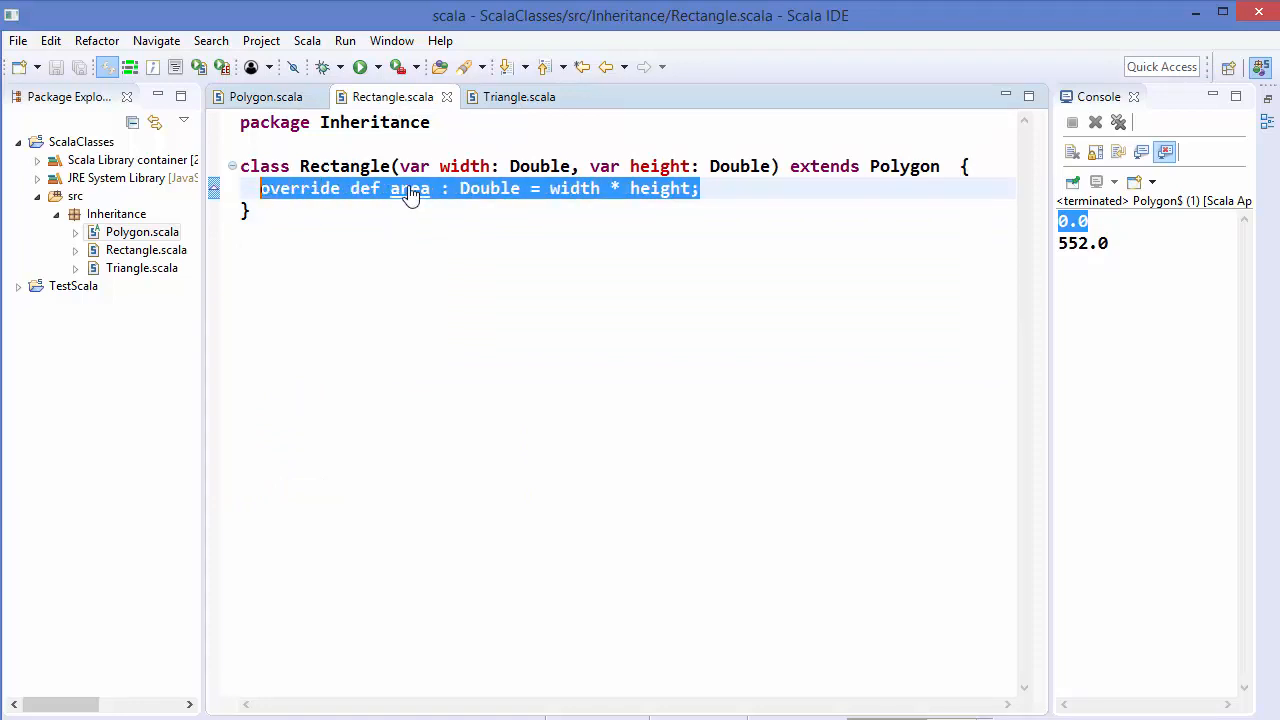
Delete Rectangle's area override, read the 'must be abstract' error, and return to Polygon.scala
key("Delete")
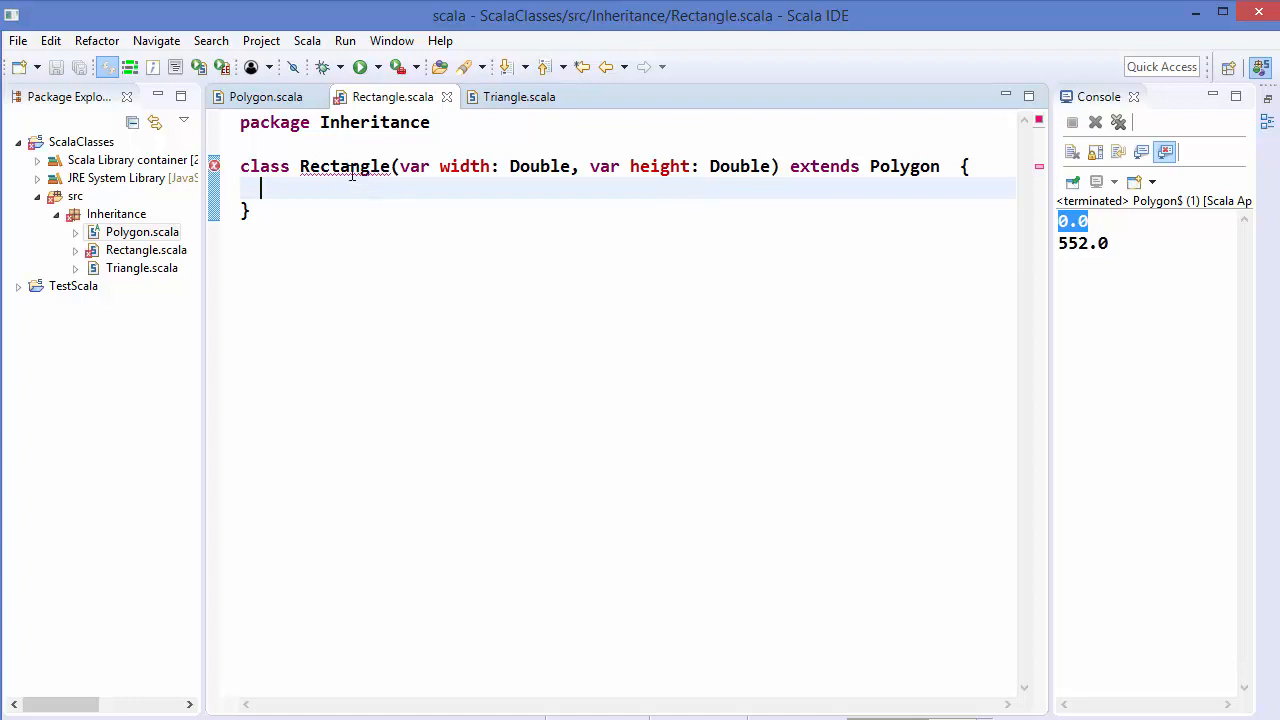
mouse_move(345, 166)
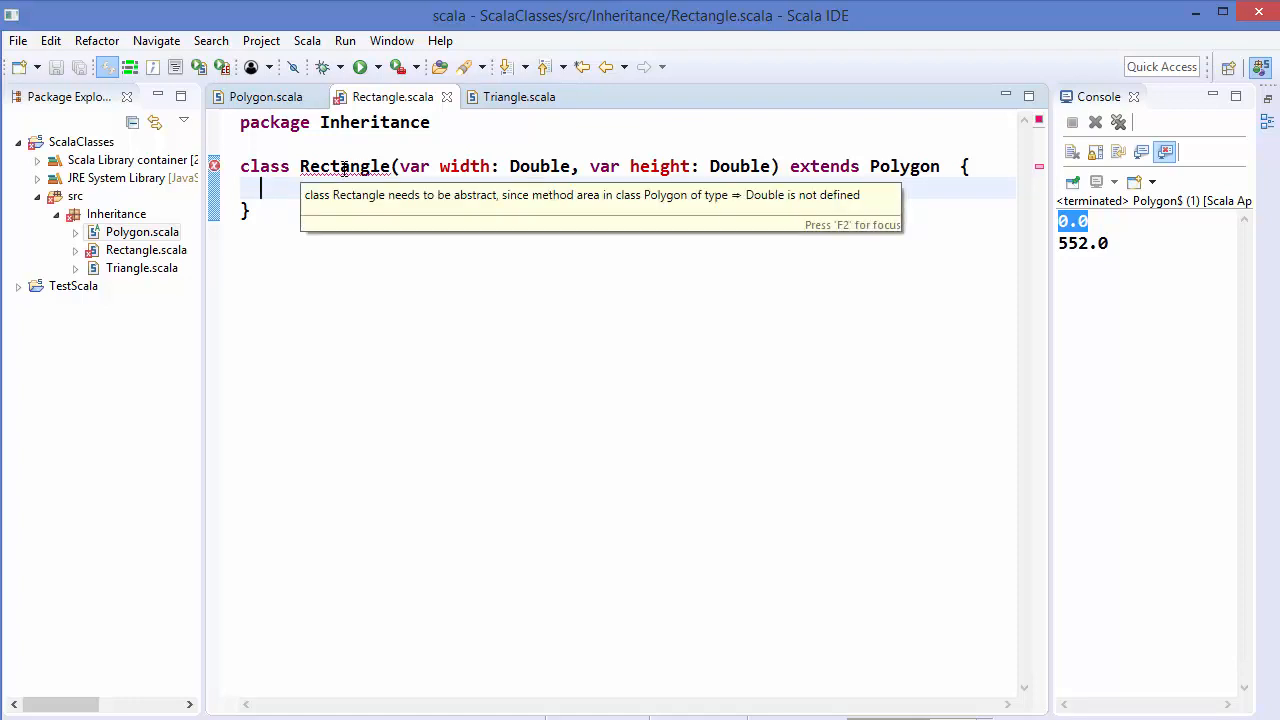
key("F2")
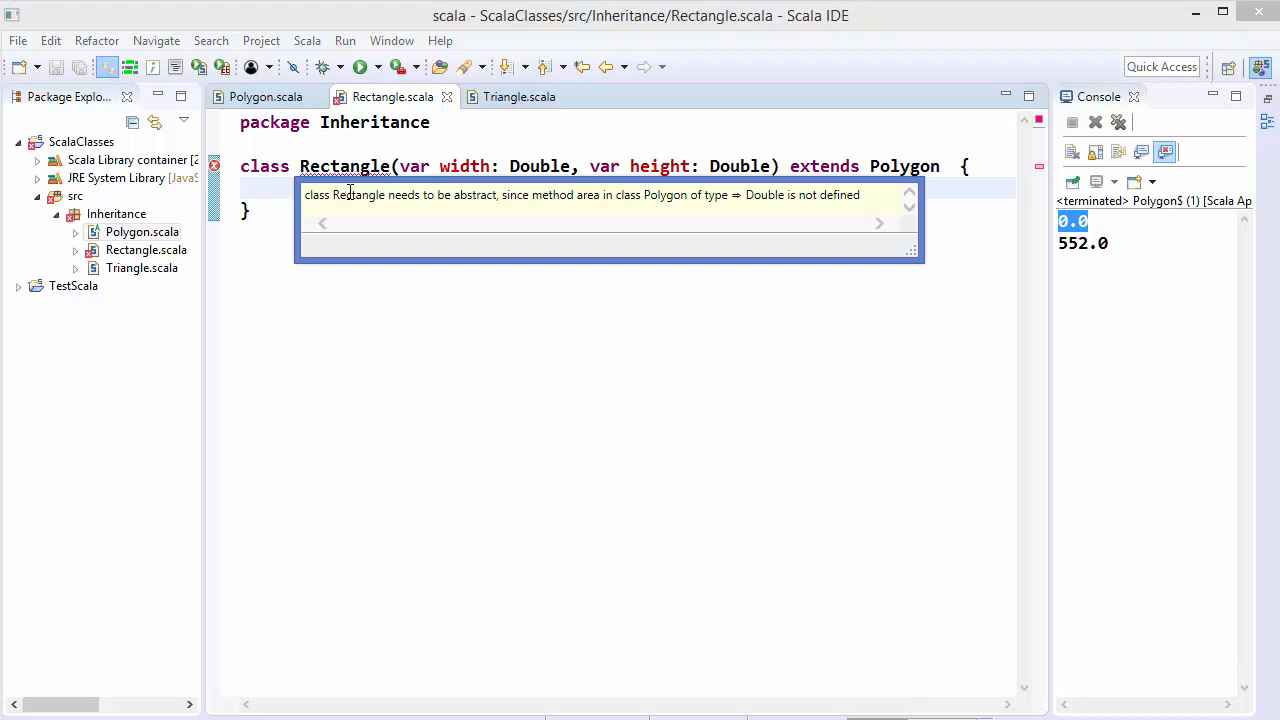
mouse_move(394, 198)
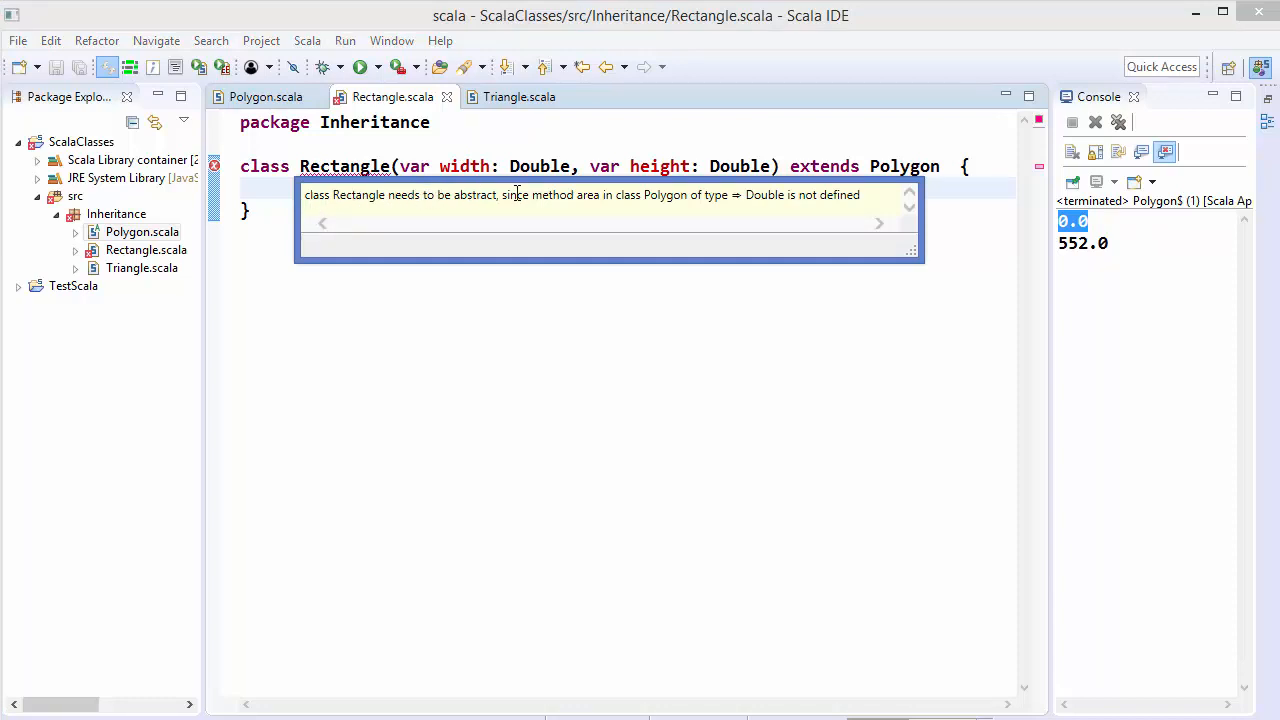
mouse_move(603, 194)
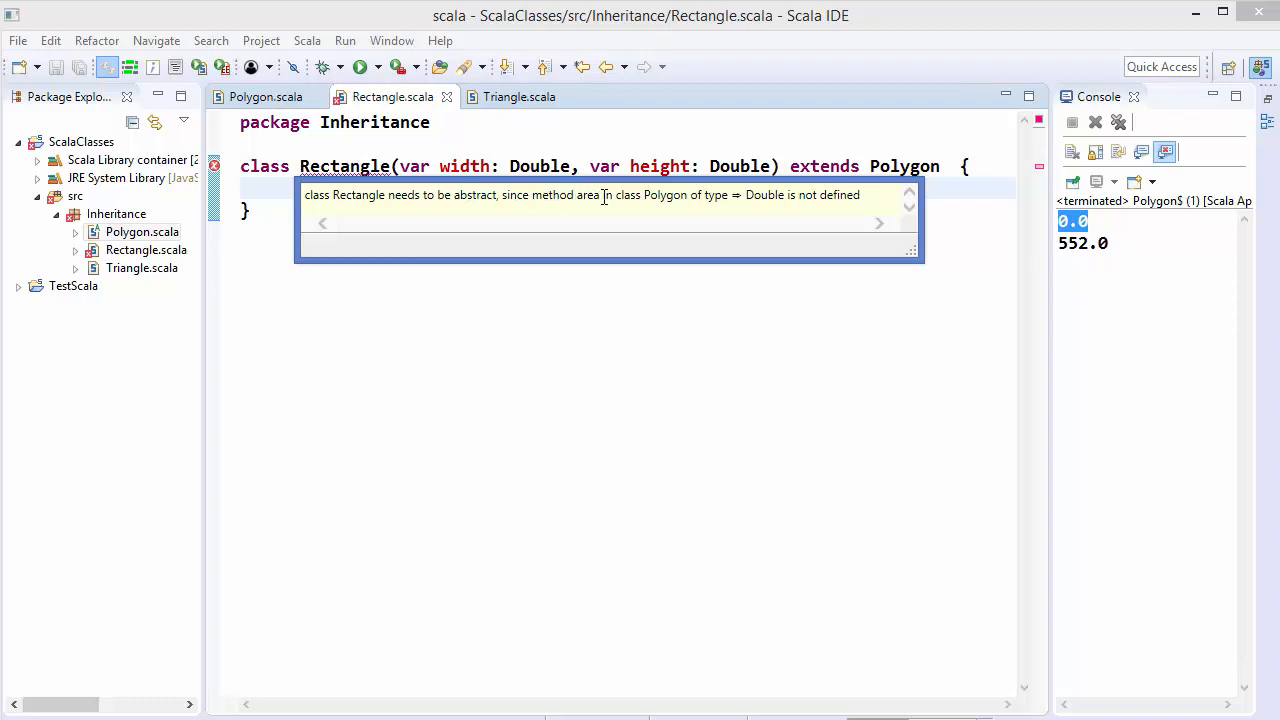
mouse_move(715, 197)
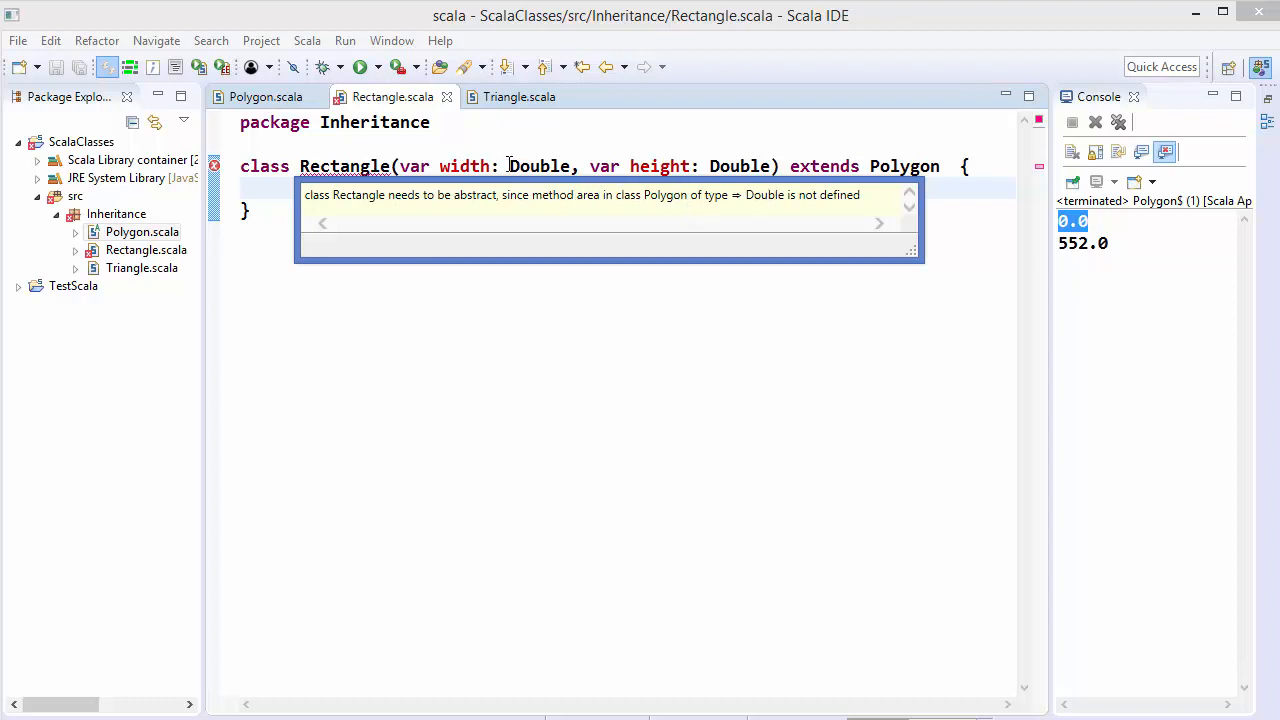
left_click(265, 96)
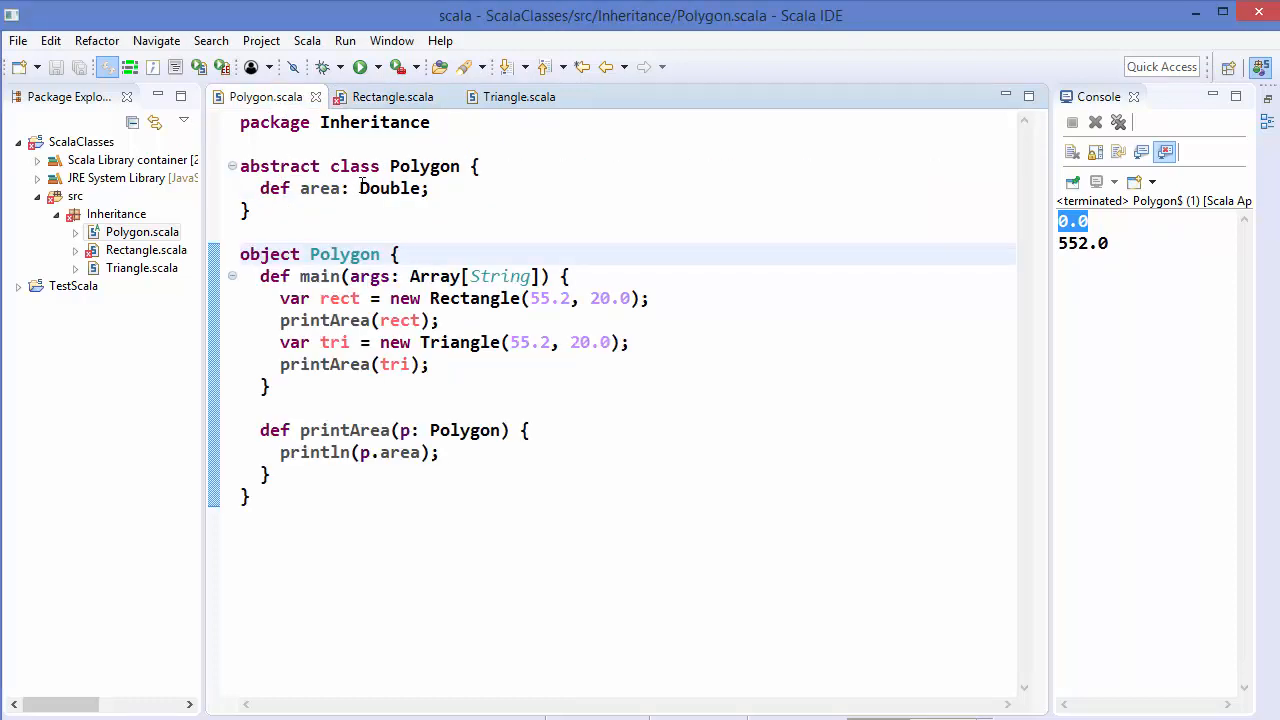
Restore 'override def area : Double = width * height;' in Rectangle and save, clearing the error
left_click(392, 96)
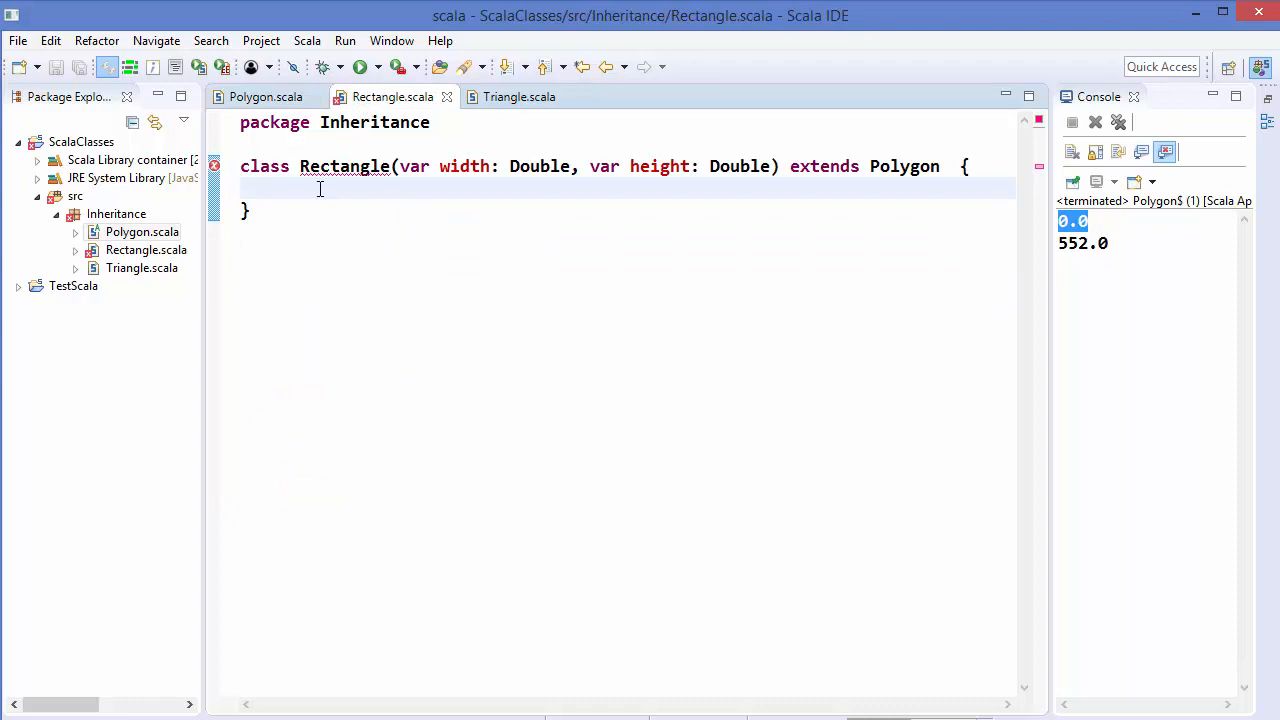
type("override def area : Double = width * height;")
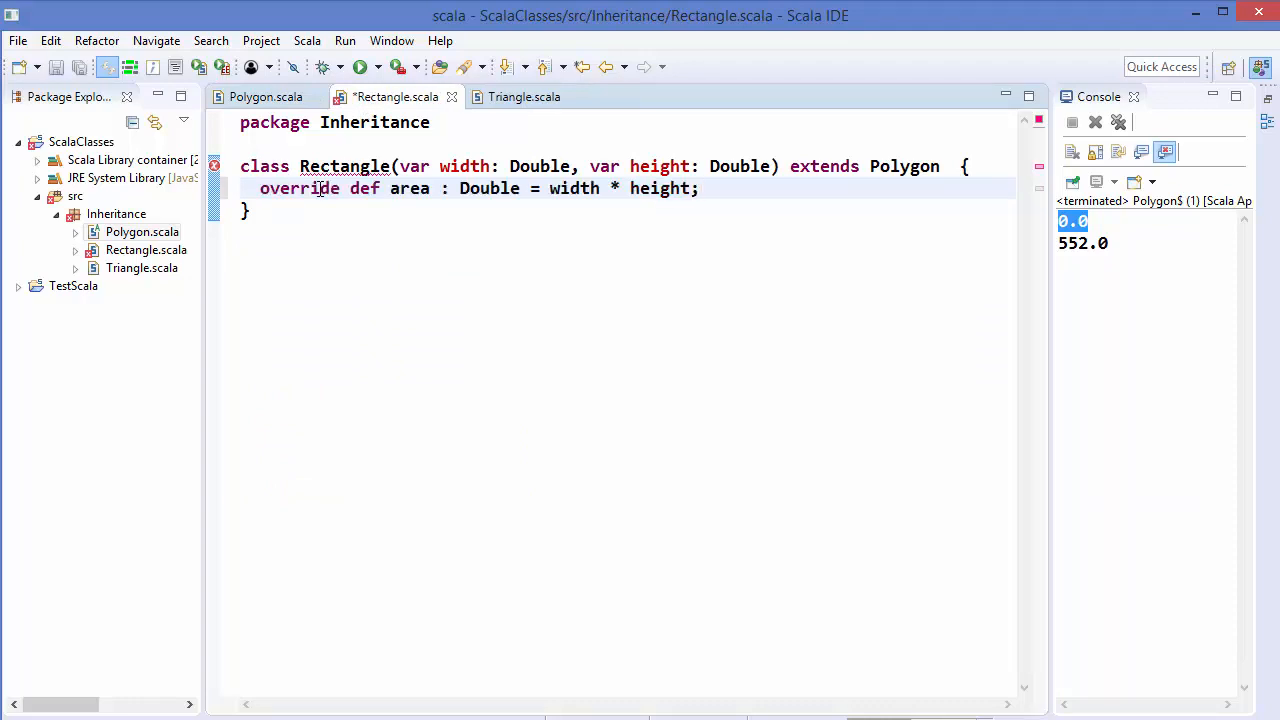
key("ctrl+s")
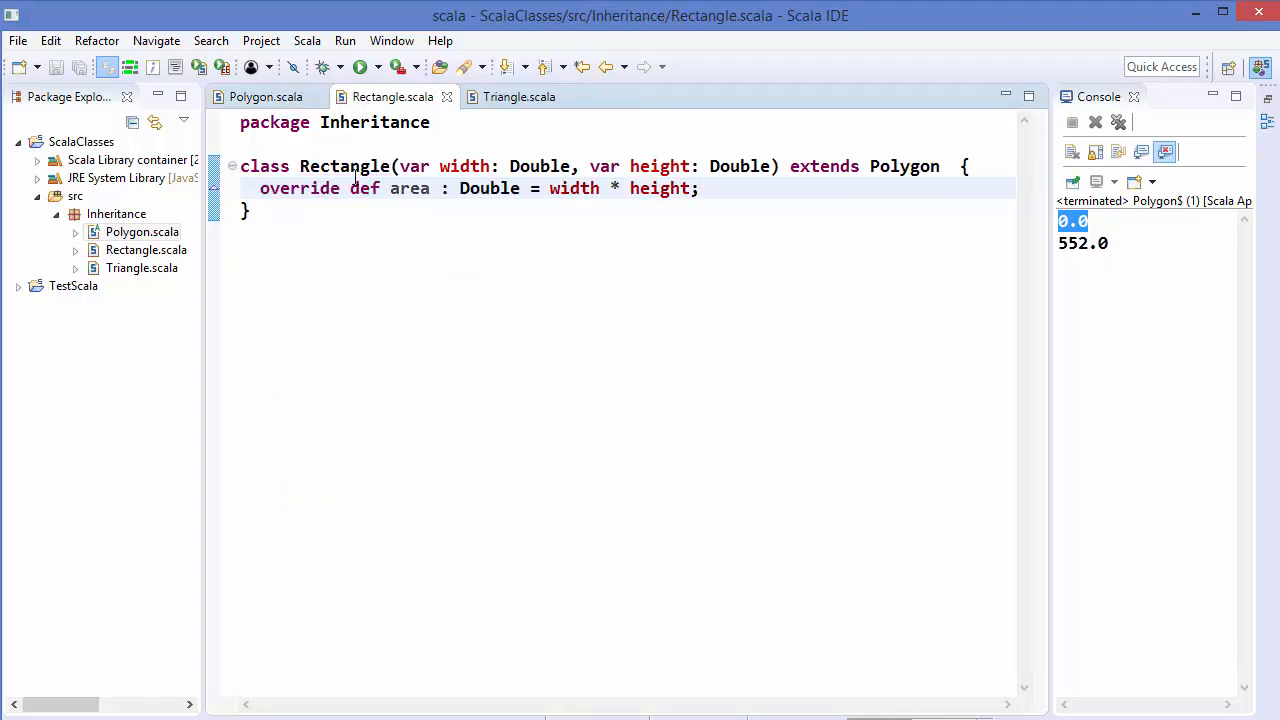